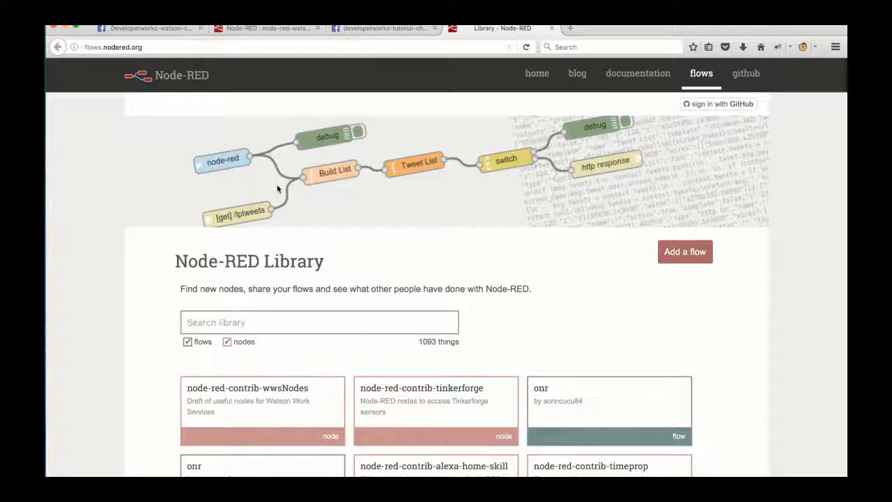
Search the Node-RED Library for 'mess' and select node-red-contrib-facebook-messenger-writer
left_click(318, 321)
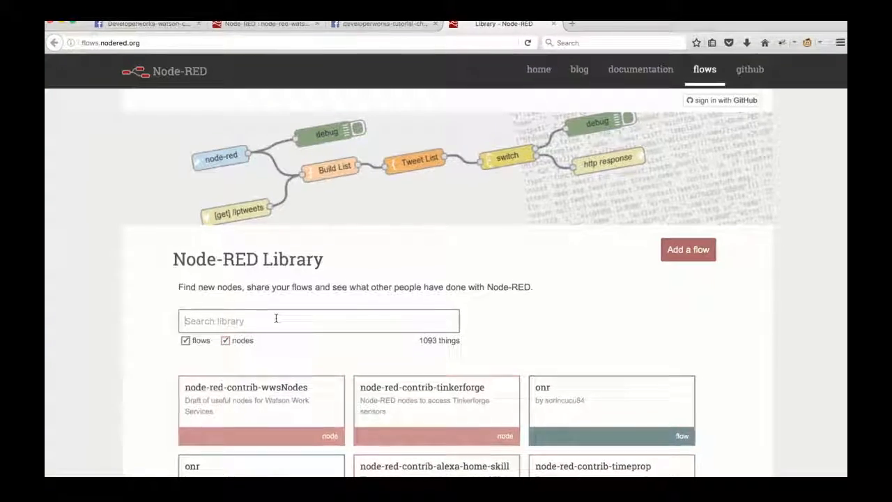
type("mess")
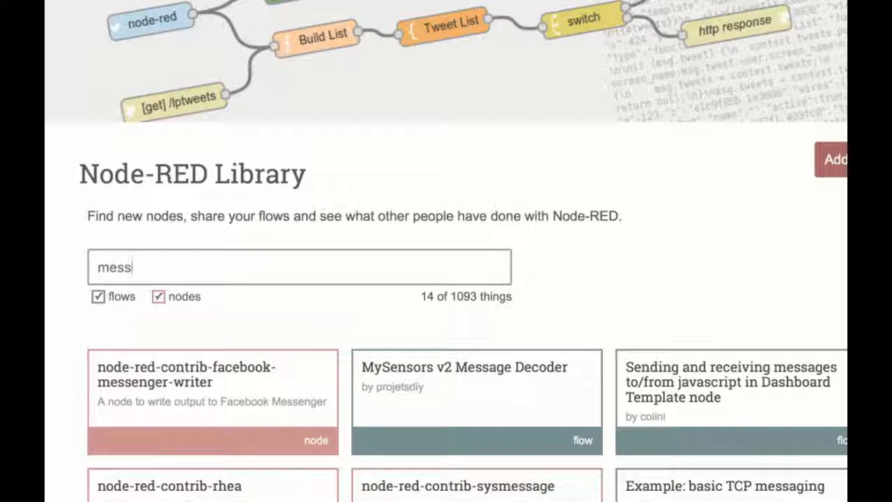
mouse_move(192, 382)
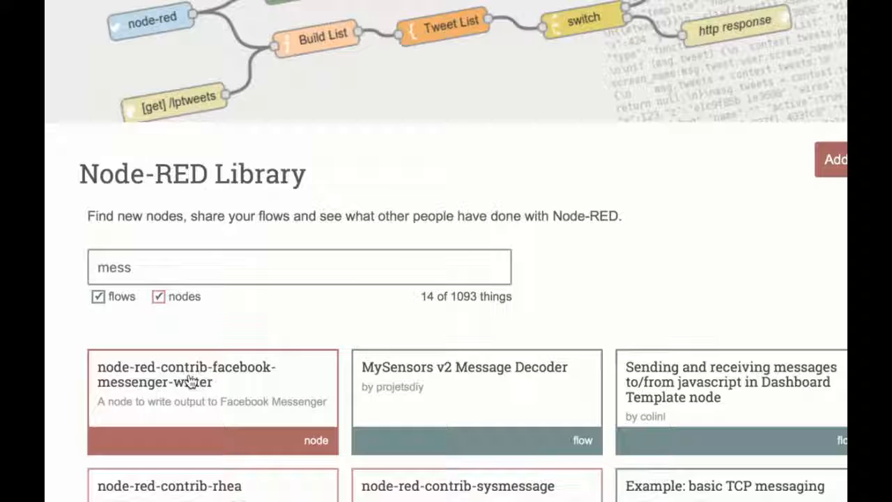
left_click(184, 373)
type("console.ng.bl")
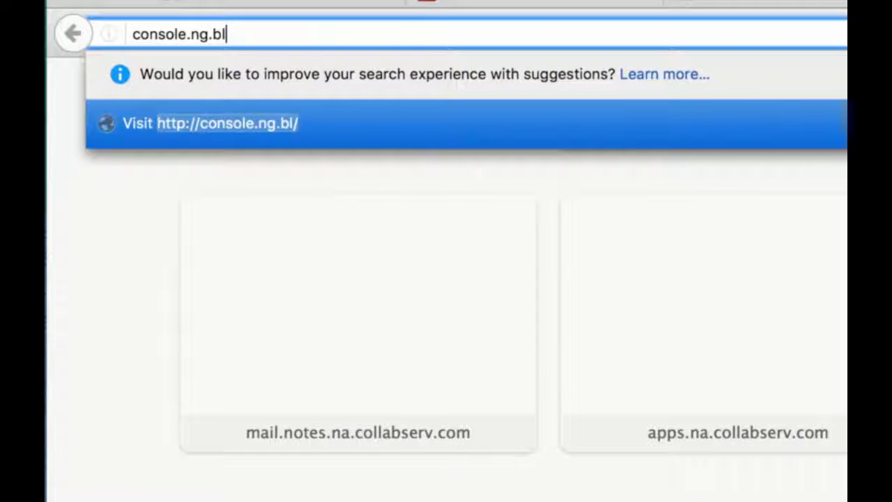
Browse to console.ng.bluemix.net, select node-red-watson-boilerplate and choose Edit Code under Continuous Delivery
type("uemis")
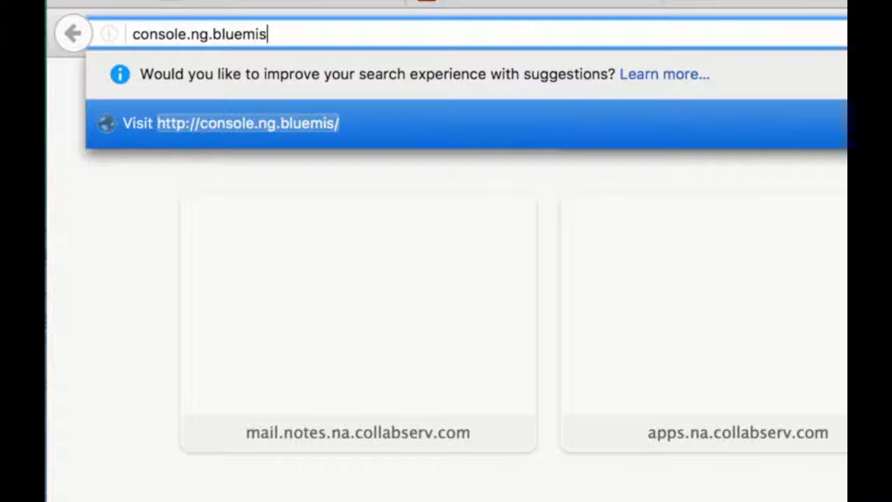
type("x.net/dashboard/applications/")
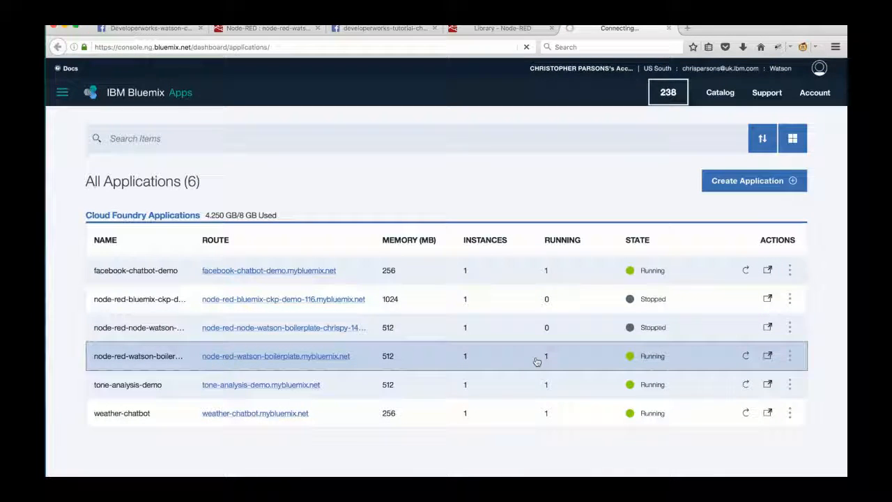
left_click(138, 356)
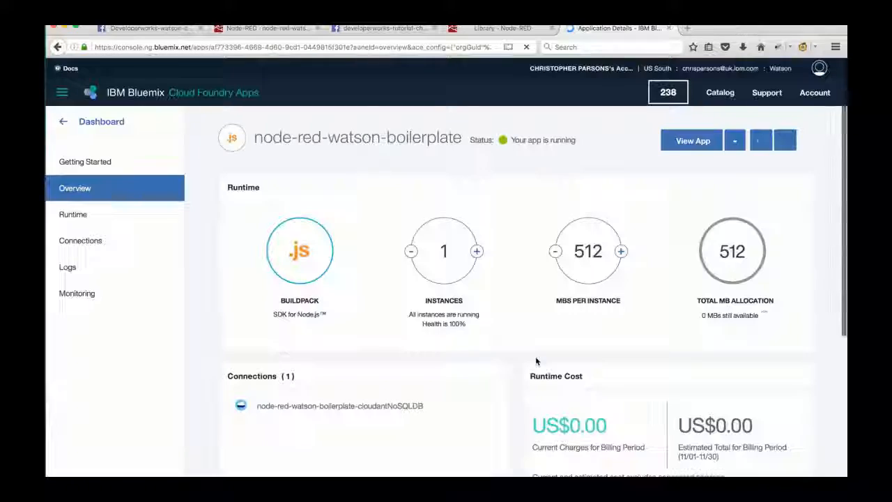
scroll("down", 3)
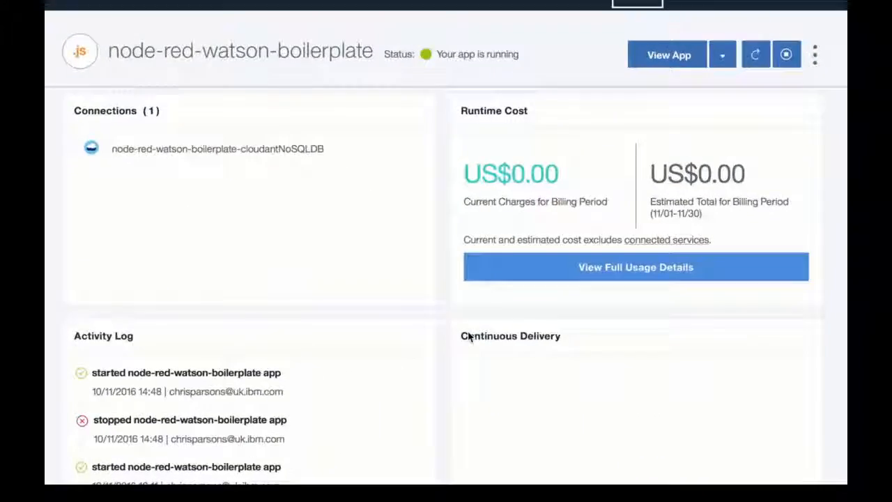
scroll("down", 3)
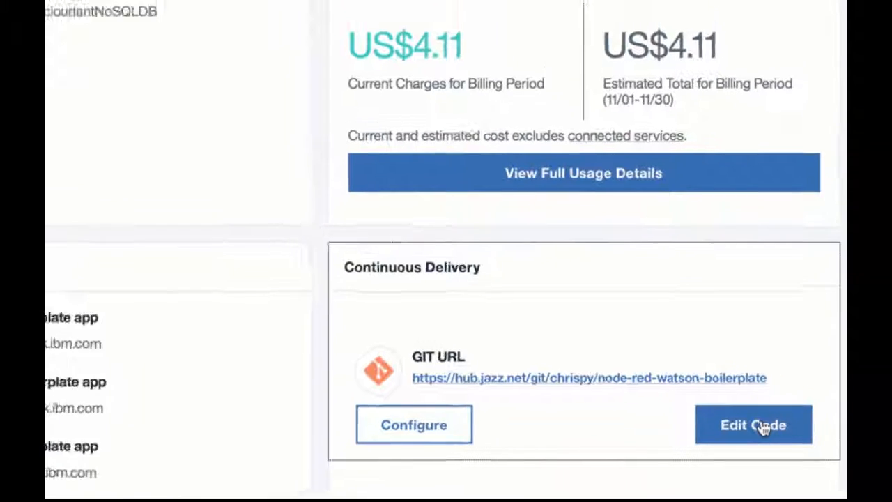
left_click(752, 425)
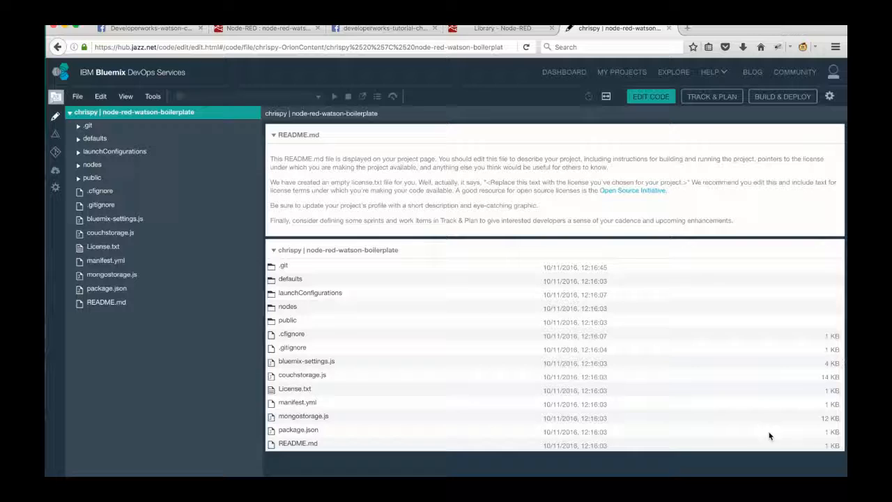
Select package.json in the project file tree to edit it
left_click(348, 96)
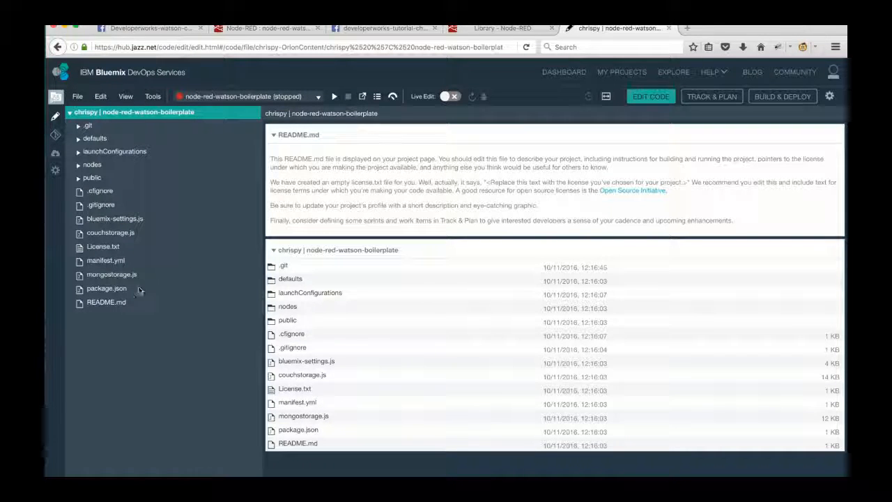
left_click(106, 287)
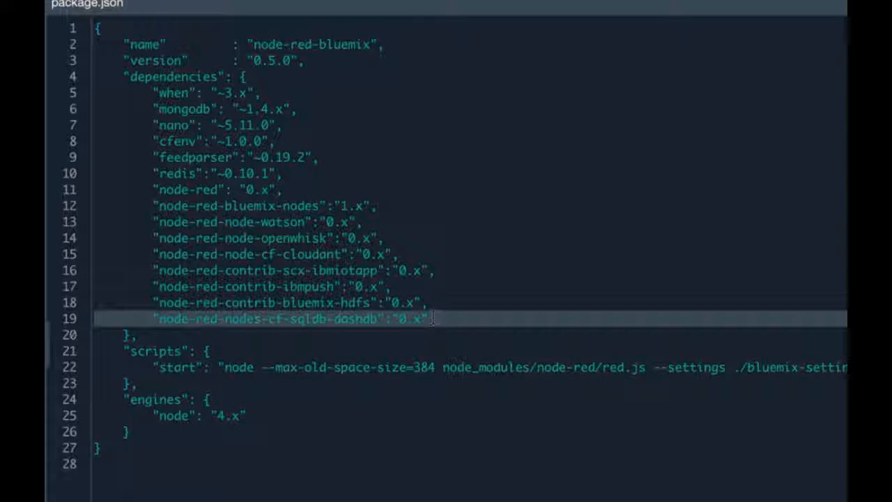
Append the dependency "node-red-contrib-facebook-messenger-writer":"0.x" after the last entry
type(",")
type("\"node-red")
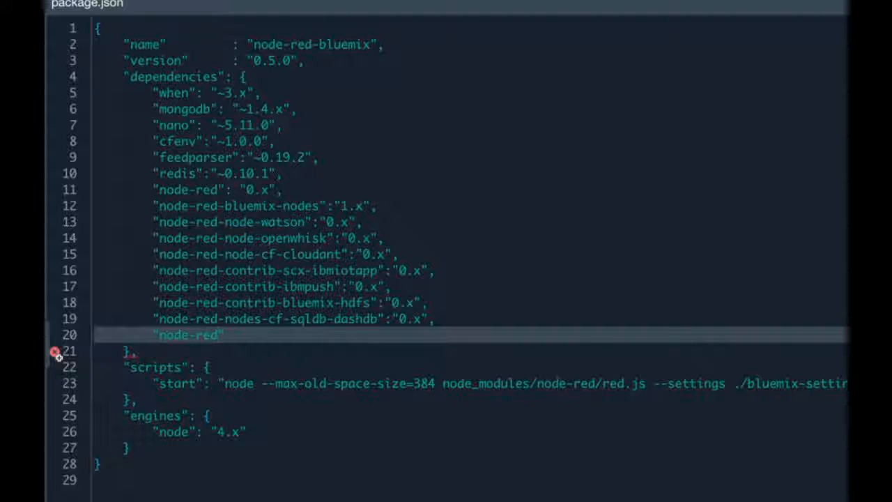
type("-contrib-f")
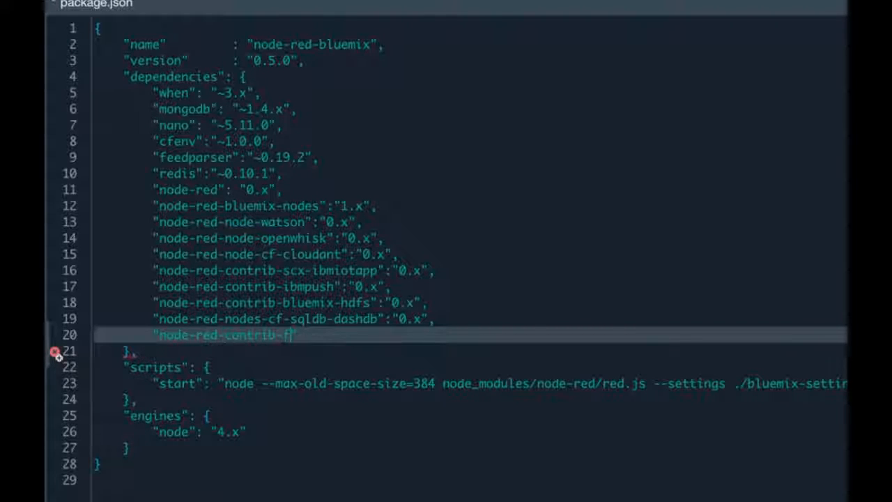
type("acebook")
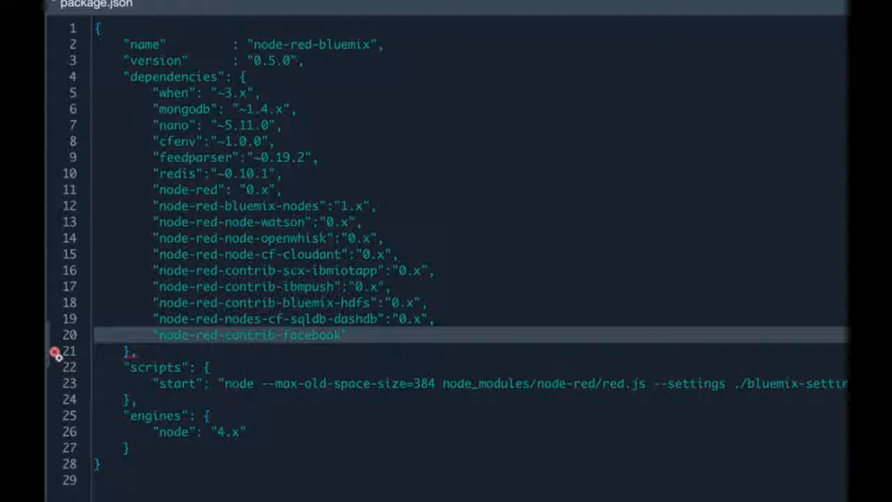
type("-me")
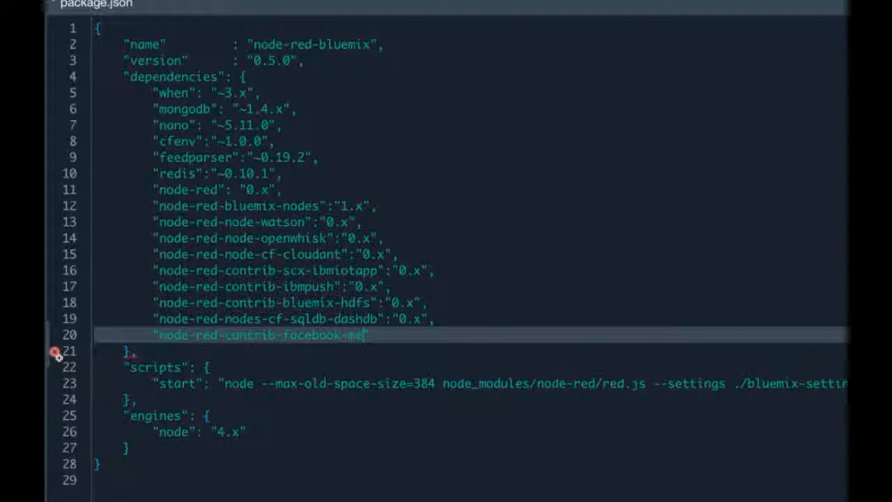
type("ssenger-writer")
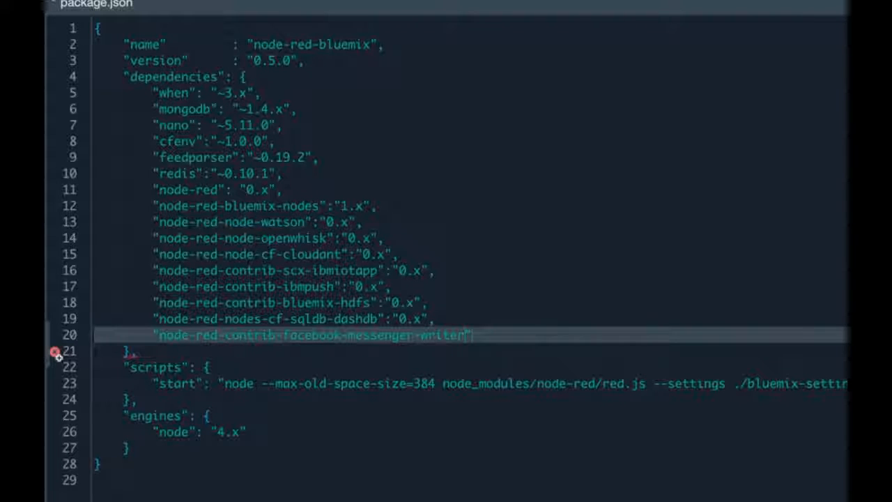
type("\";")
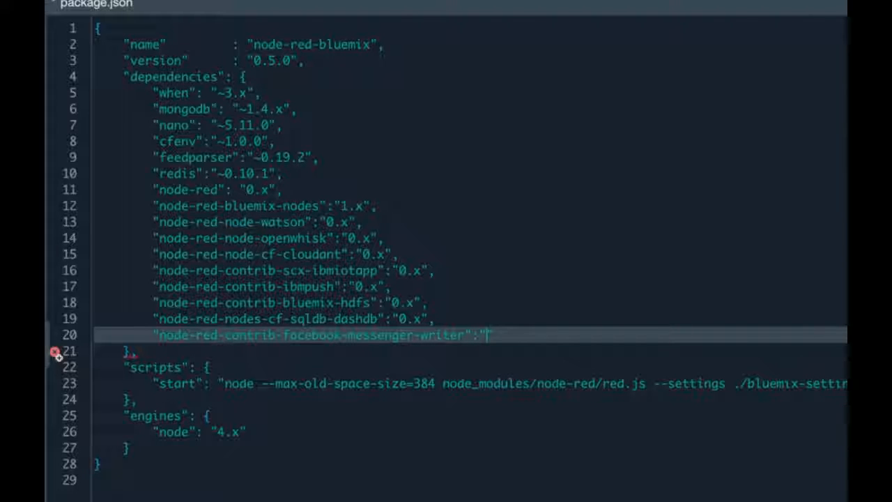
type("0.x")
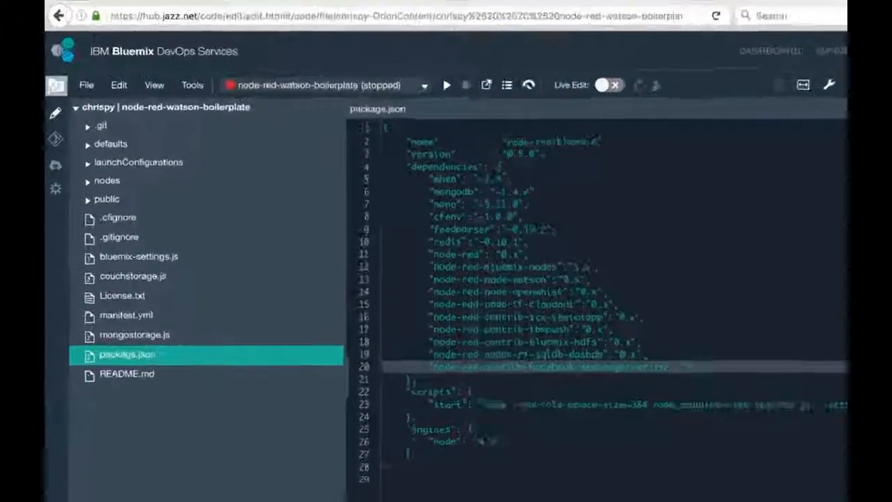
Save package.json and deploy the app from the workspace
left_click(87, 85)
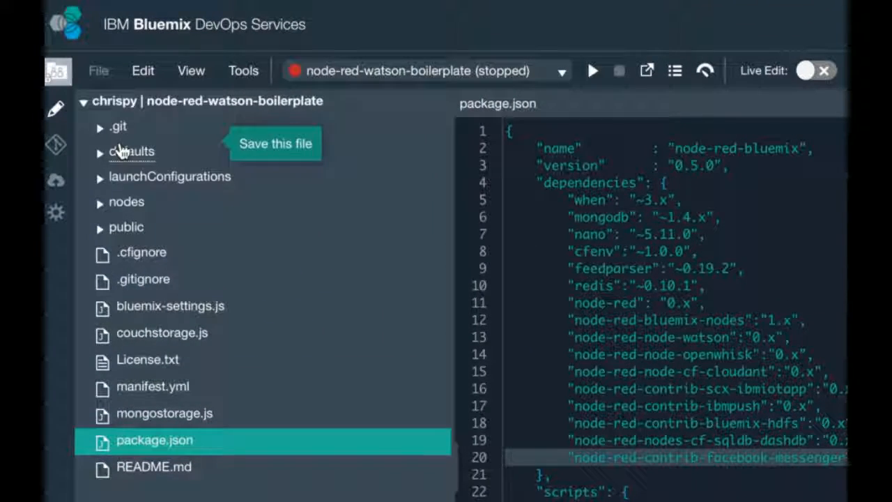
mouse_move(590, 70)
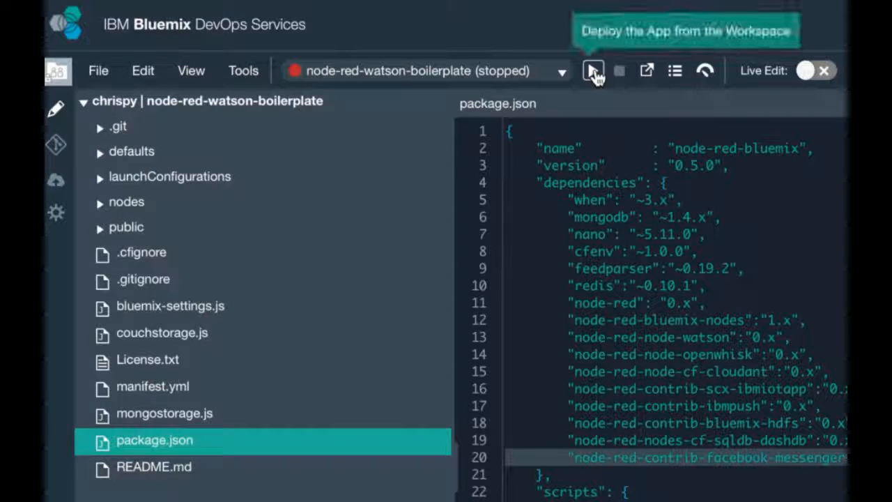
left_click(591, 69)
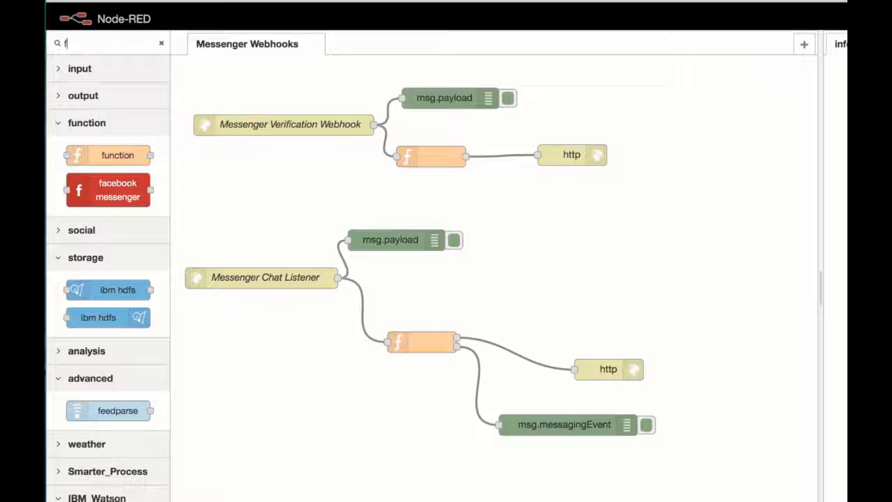
mouse_move(109, 155)
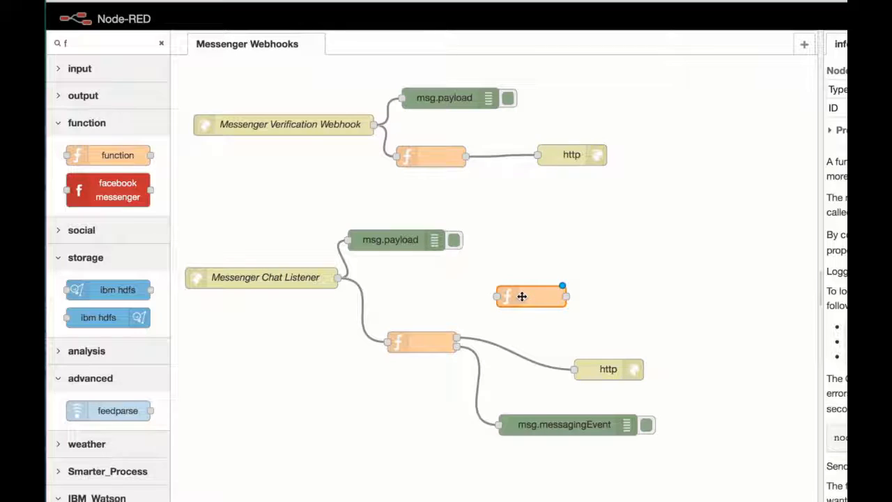
Place a function node and a debug node beside the facebook messenger node on the canvas
left_click_drag(108, 190, 491, 253)
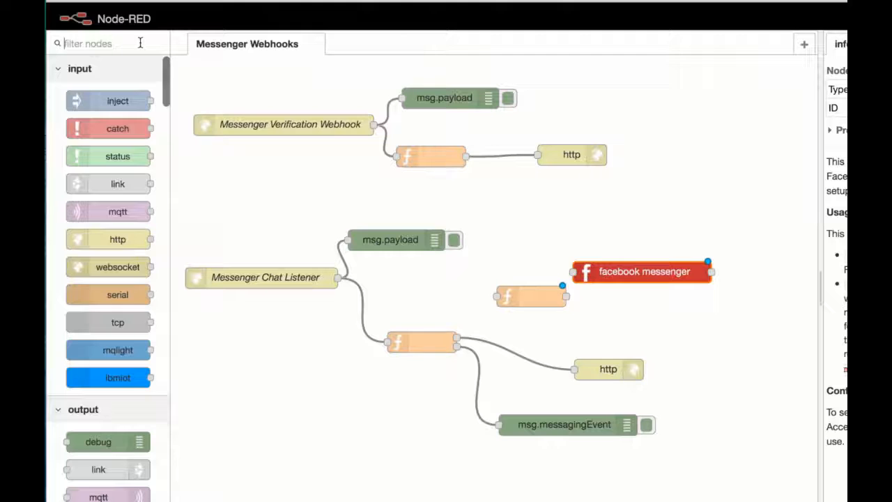
type("debug")
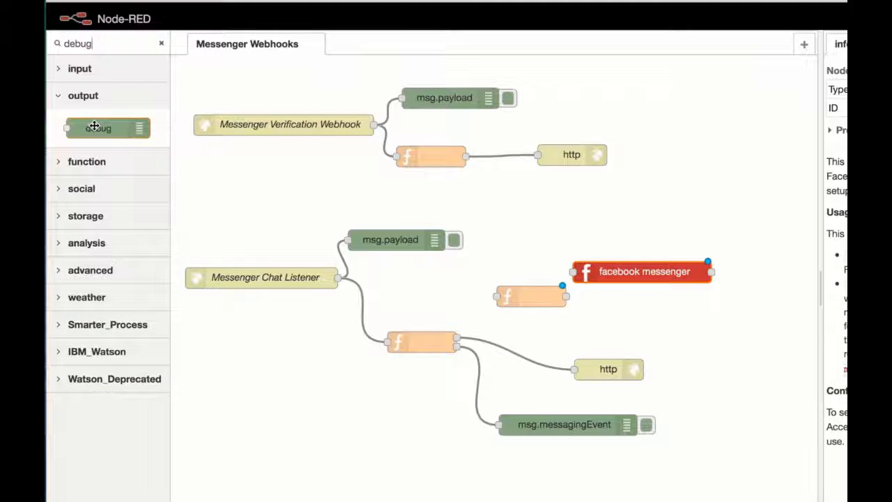
left_click_drag(97, 128, 739, 223)
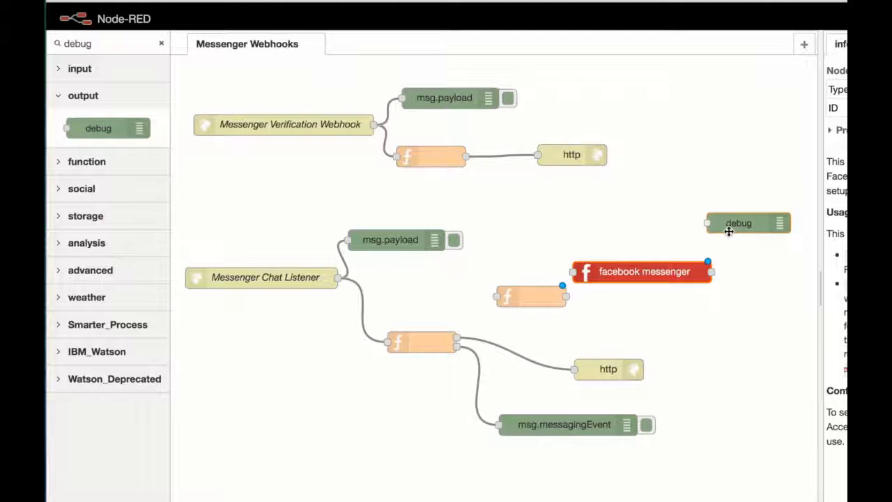
left_click(745, 223)
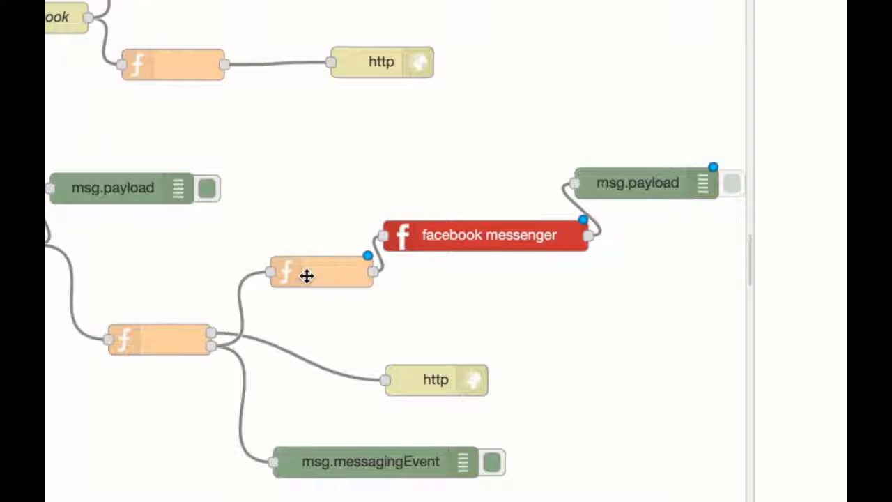
Write msg.facebookevent = msg.messagingEvent; and msg.payload = "Hey, ..." in the function node
double_click(320, 271)
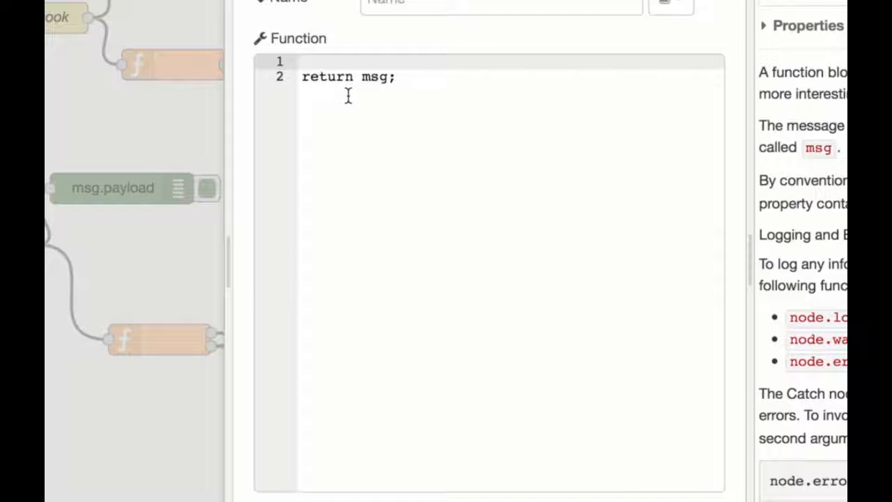
type("msg.fac")
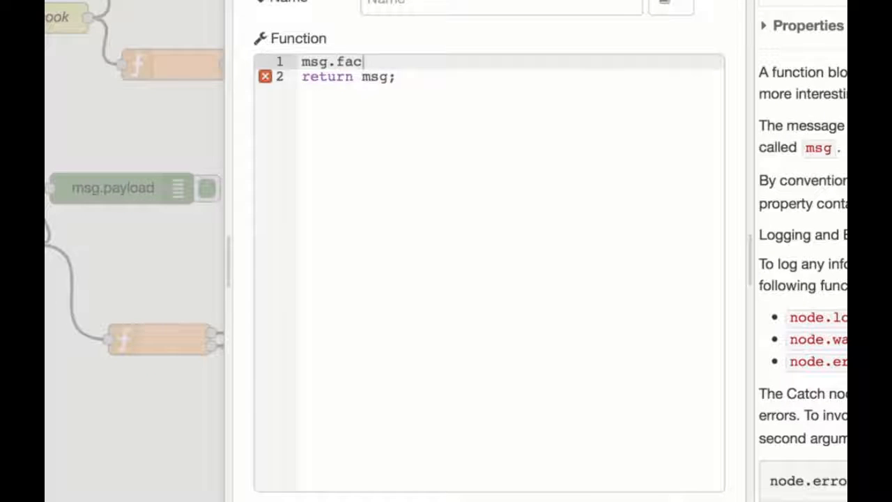
type("ebook")
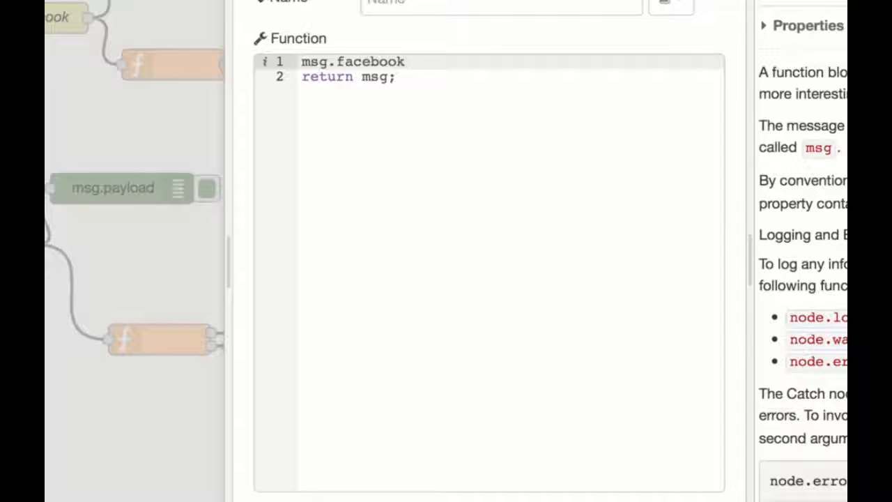
type("event")
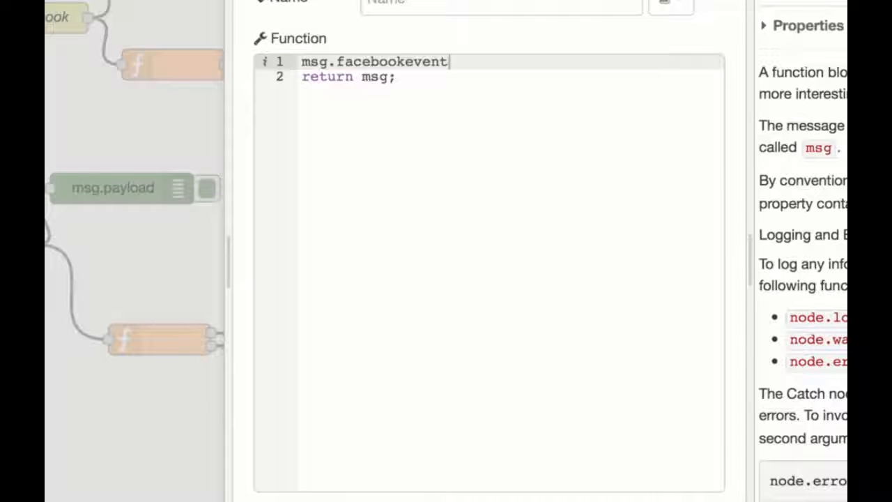
type("= msg")
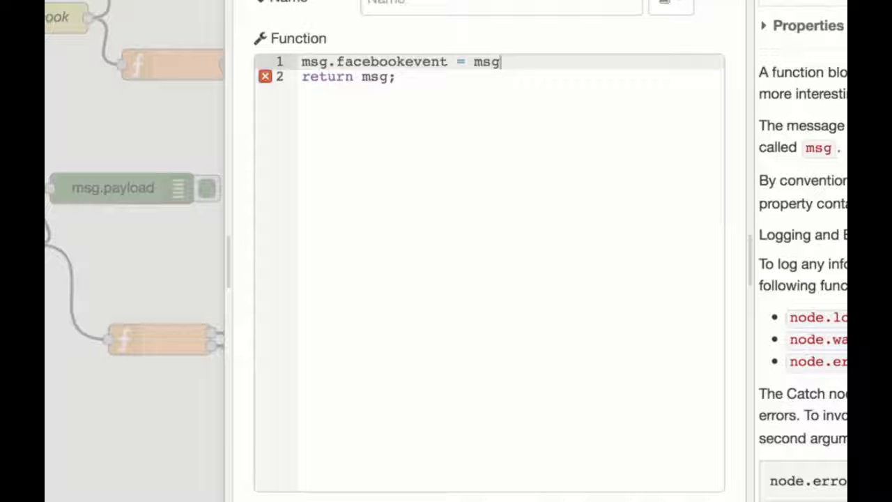
type(".messaging")
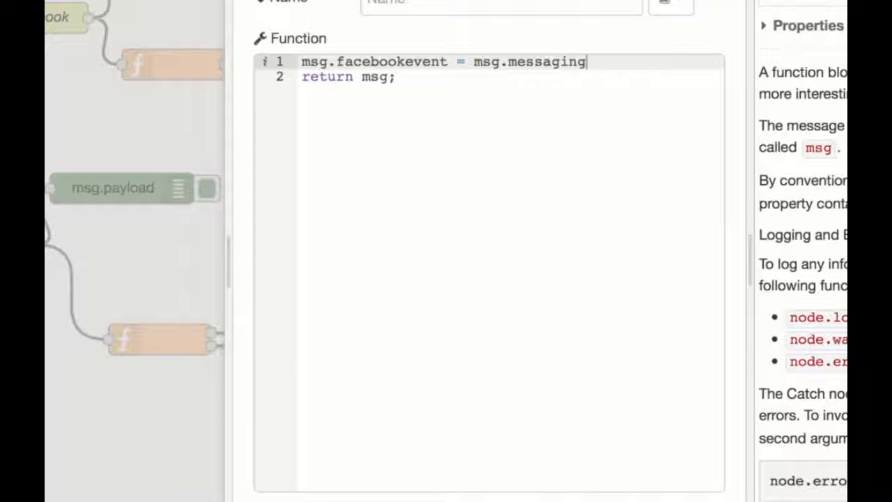
type("Event;")
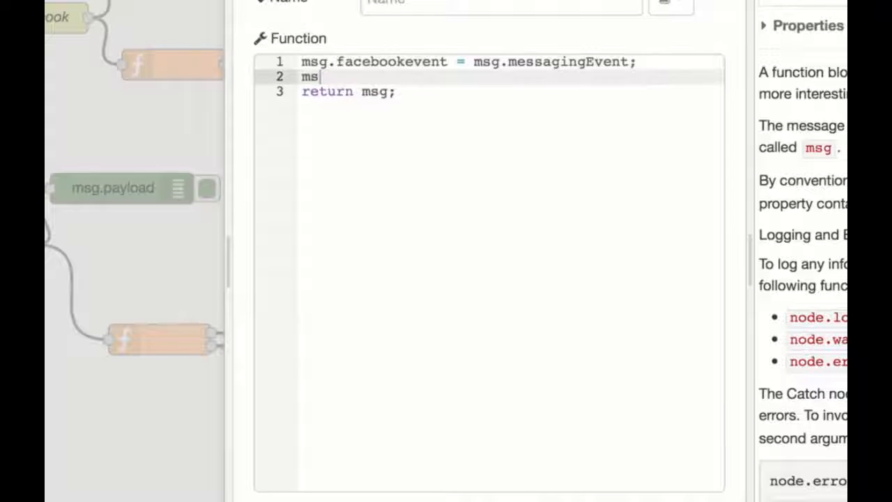
type("g.payload")
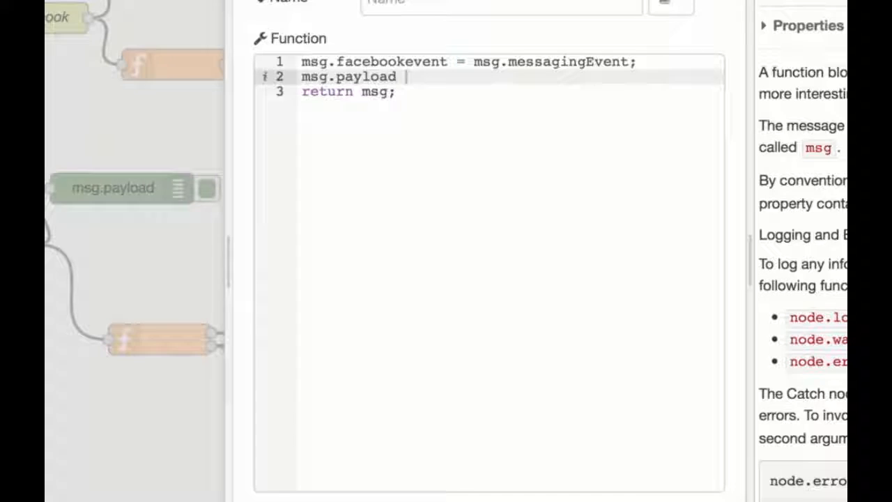
type("= \"H\"")
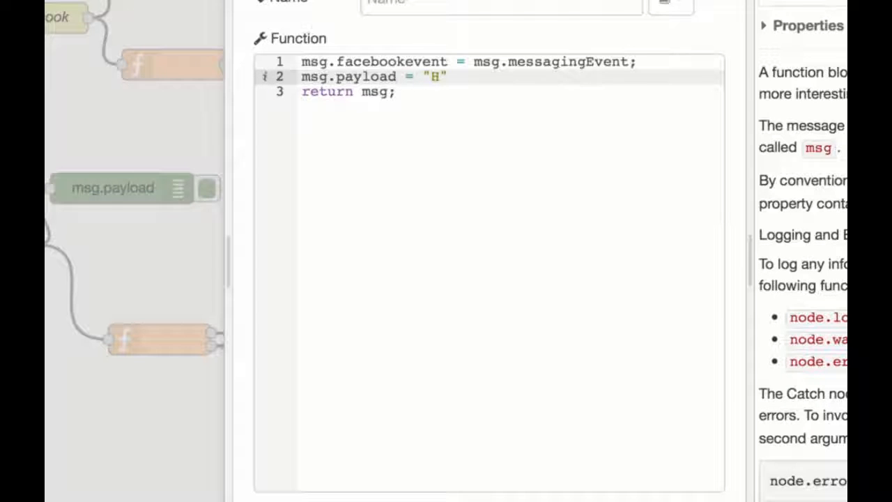
type("ey,")
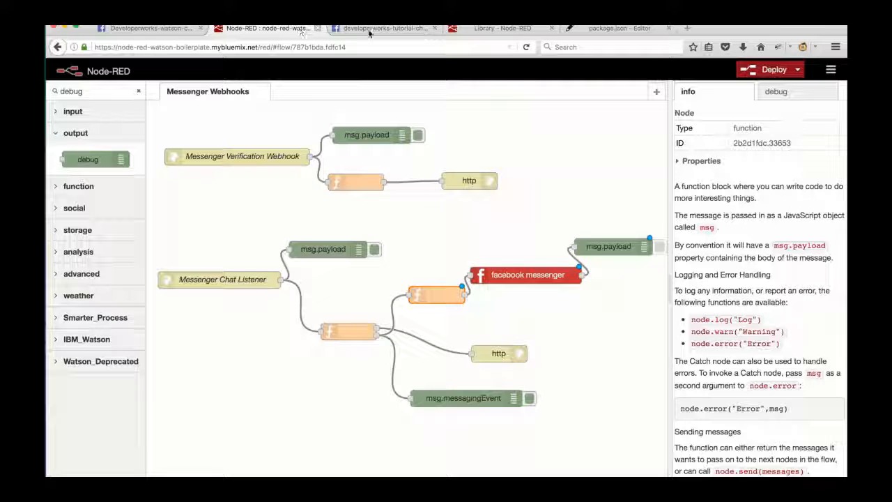
Check the facebook messenger node's access token, deploy the flows and test the fixed reply in Messenger
left_click(384, 28)
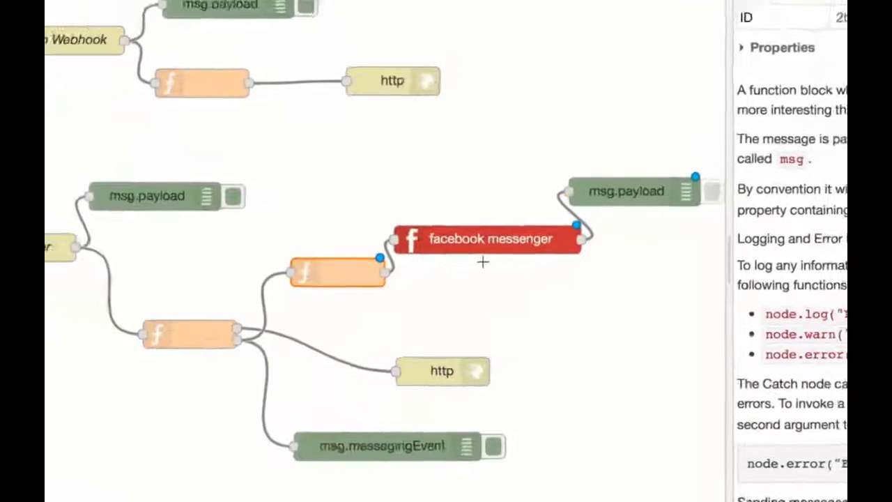
double_click(491, 238)
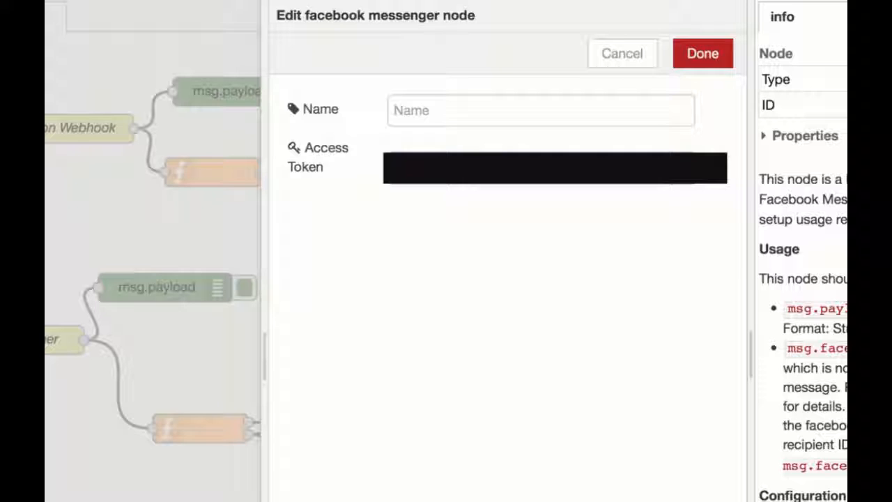
left_click(702, 53)
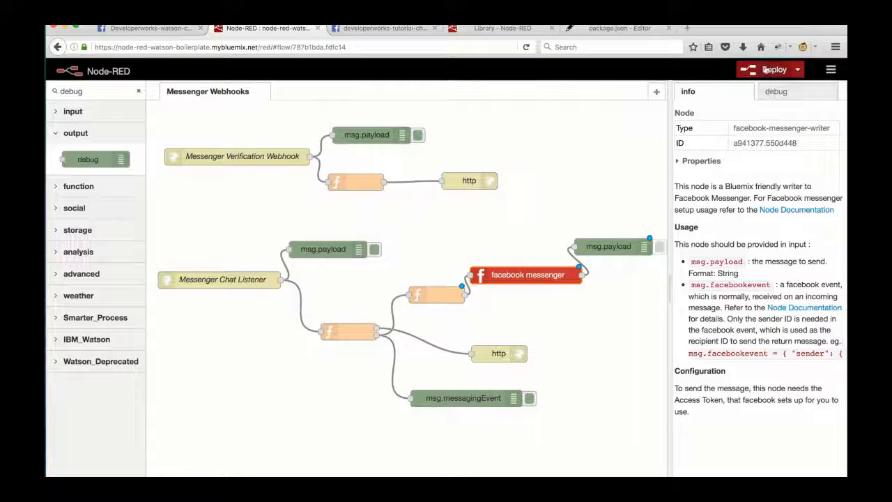
left_click(769, 69)
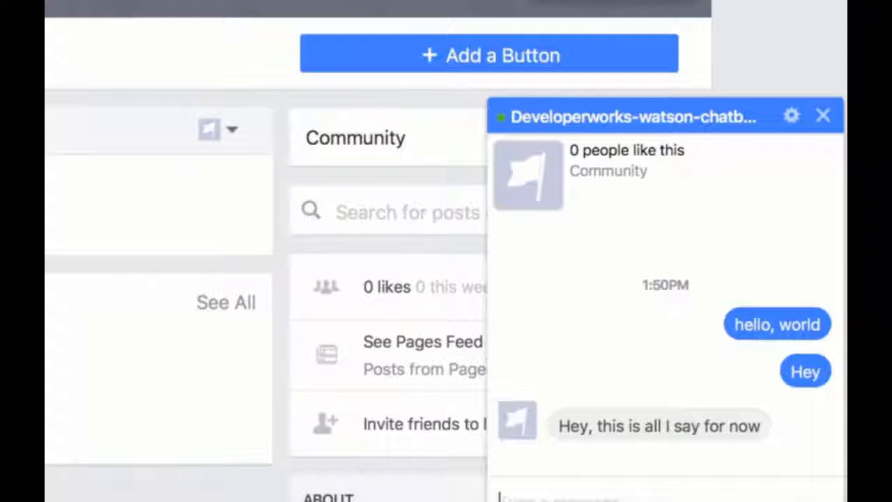
left_click(264, 28)
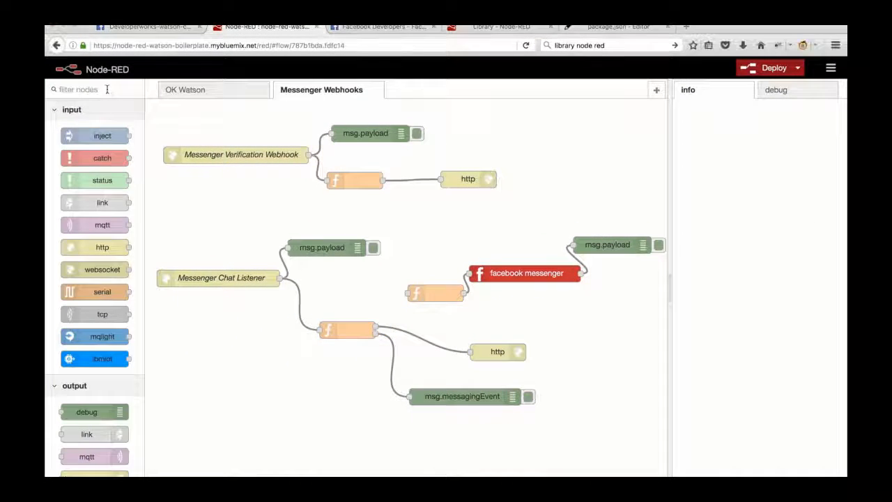
type("function")
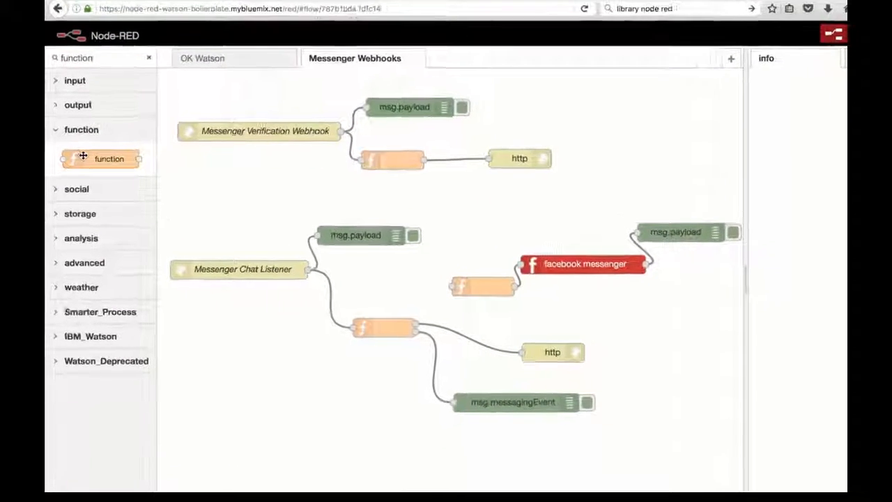
Drop a function node and a link out node below the chat listener branch and edit the function
left_click_drag(100, 159, 438, 453)
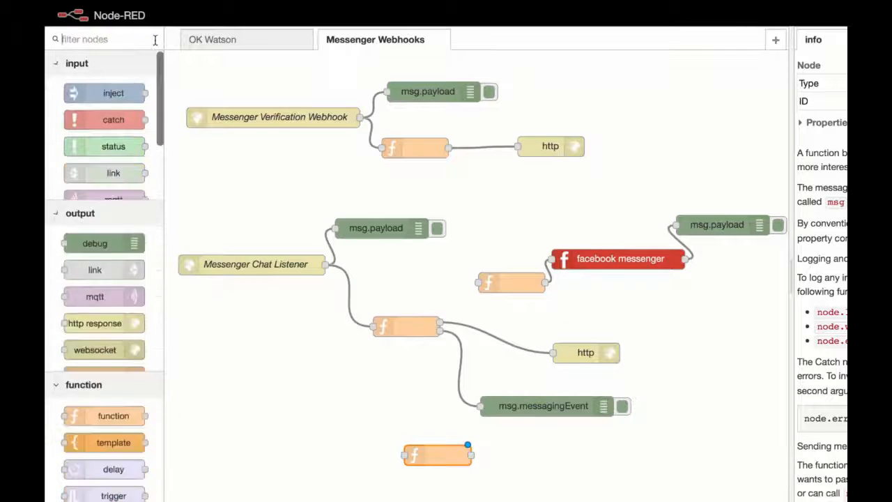
type("link")
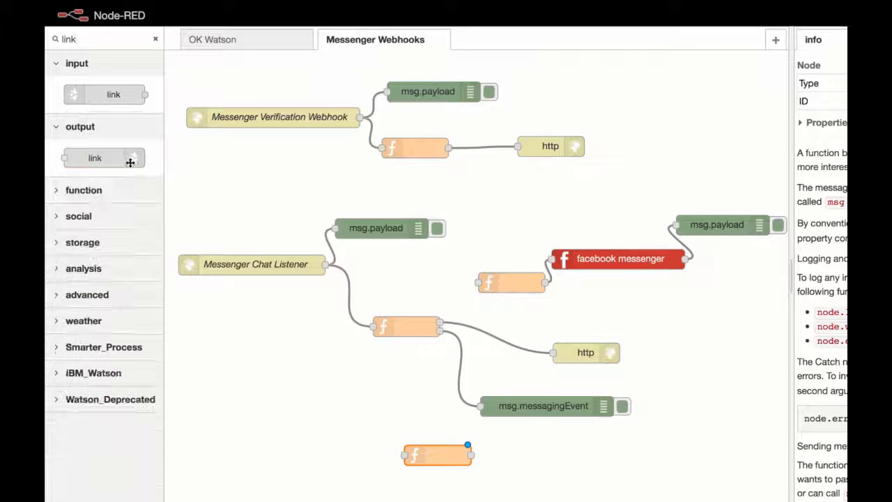
left_click_drag(95, 157, 557, 459)
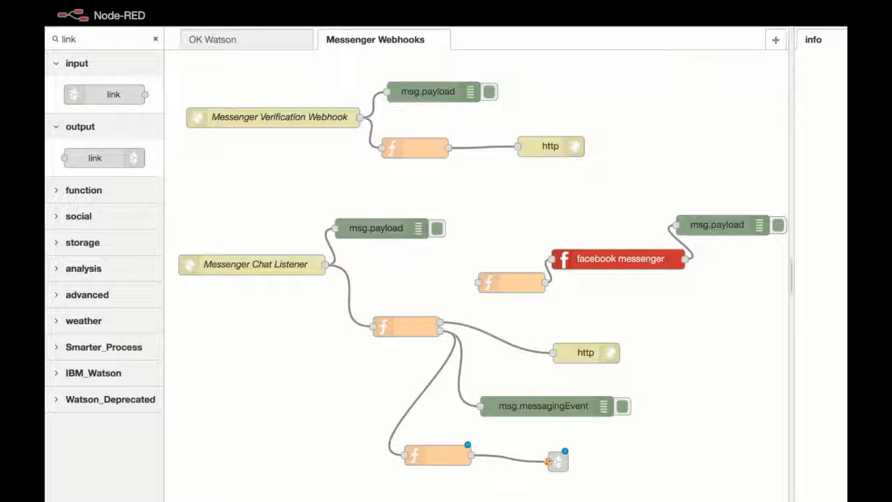
double_click(437, 454)
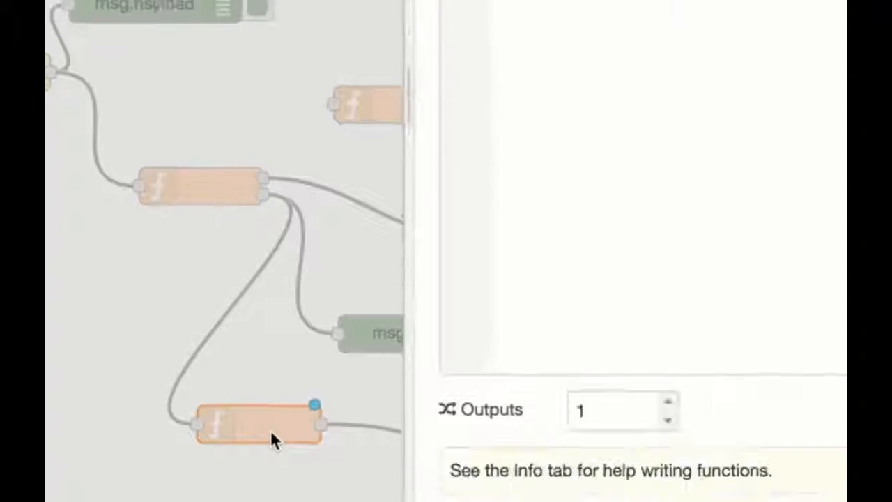
Write msg.fromMessenger = true; msg.payload = msg.messagingEvent.message.text; and save the function
double_click(251, 425)
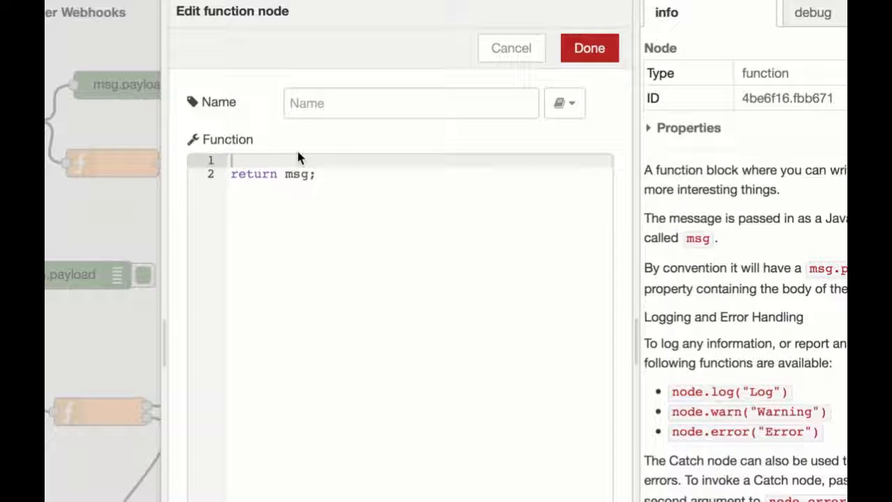
type("msg.")
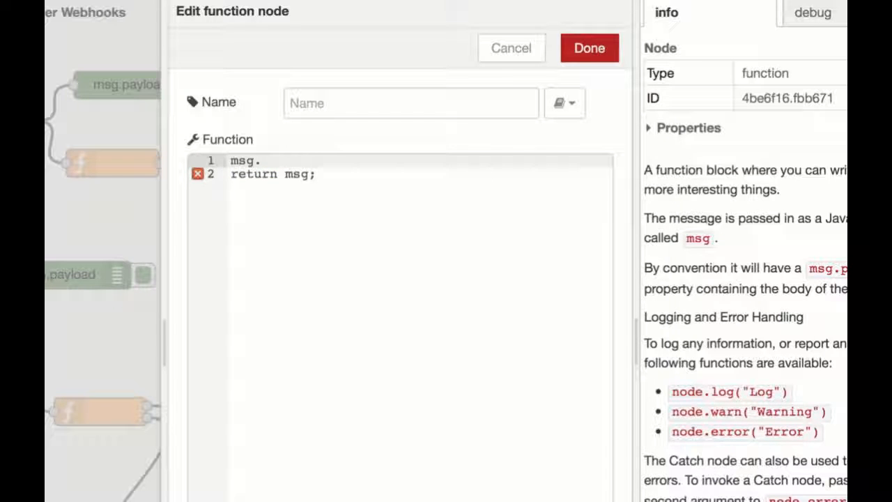
type("fromMessg")
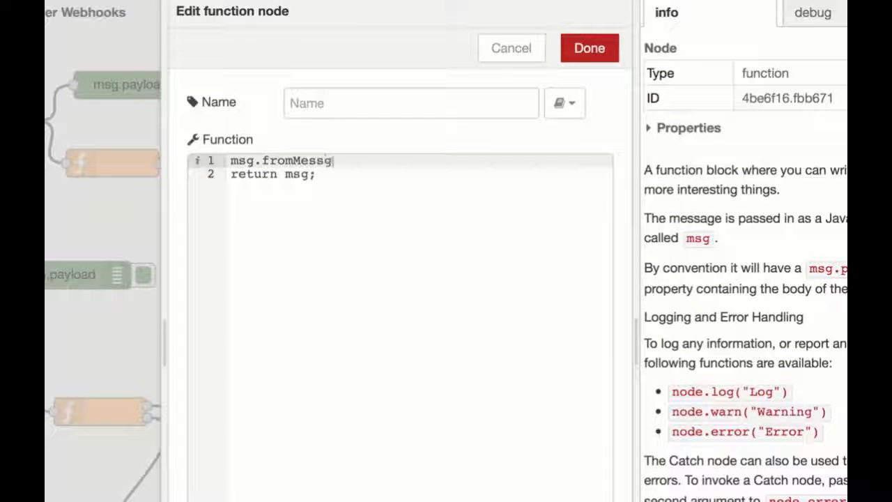
type("enger = true;")
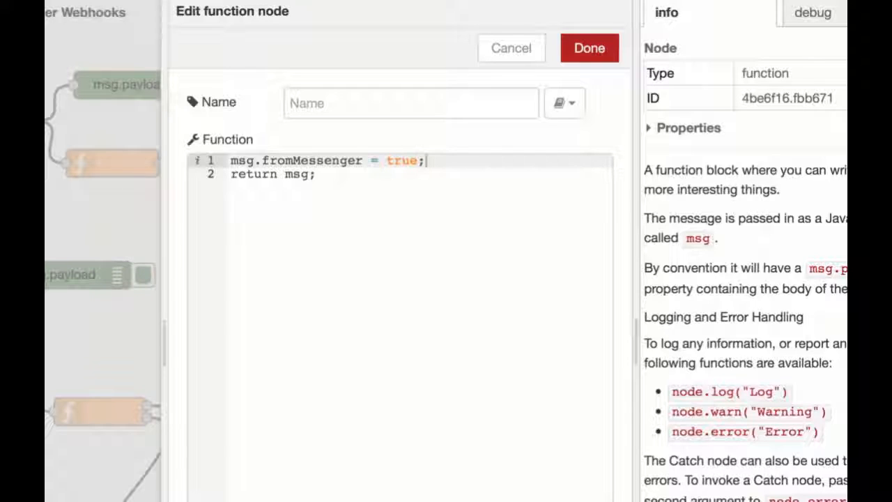
type("msg.pay")
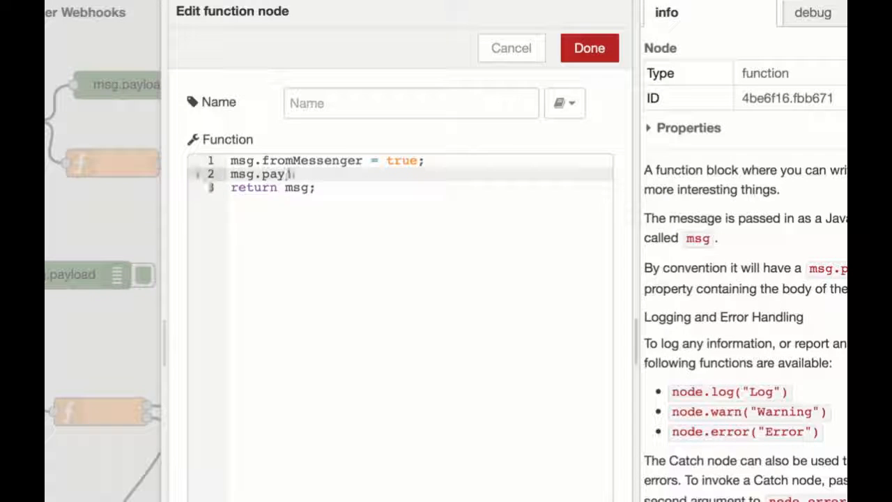
type("load= msg.me")
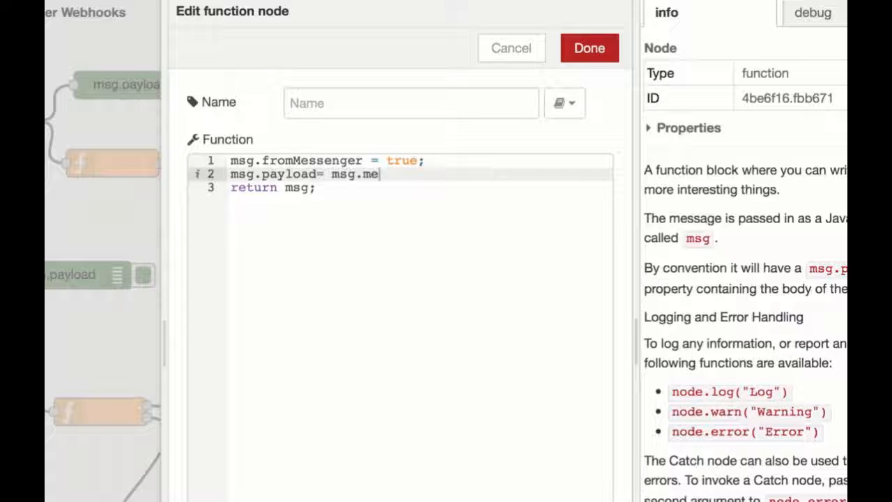
type("ssagingEvent.")
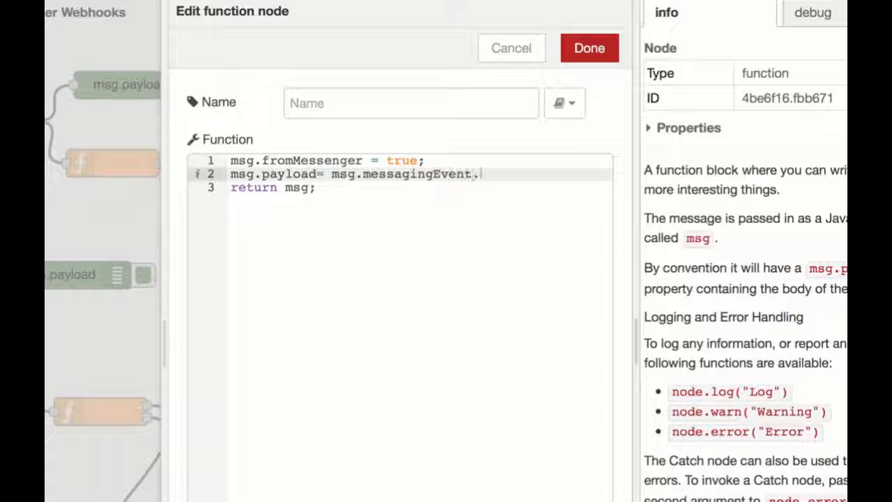
type("message.text;")
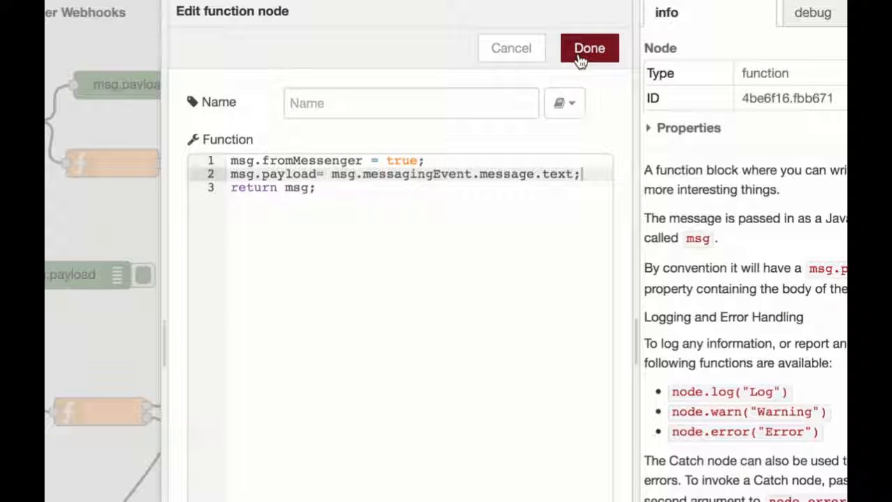
left_click(588, 48)
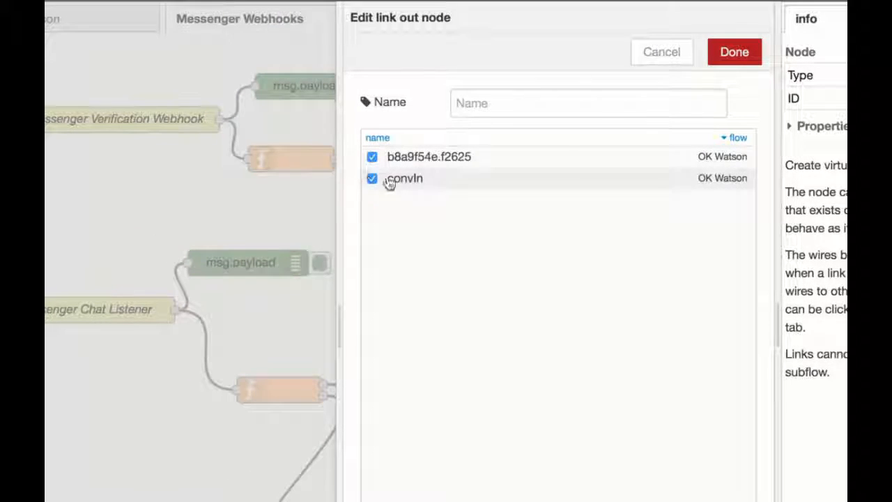
Link the node to convIn in OK Watson and switch to the OK Watson flow
left_click(733, 51)
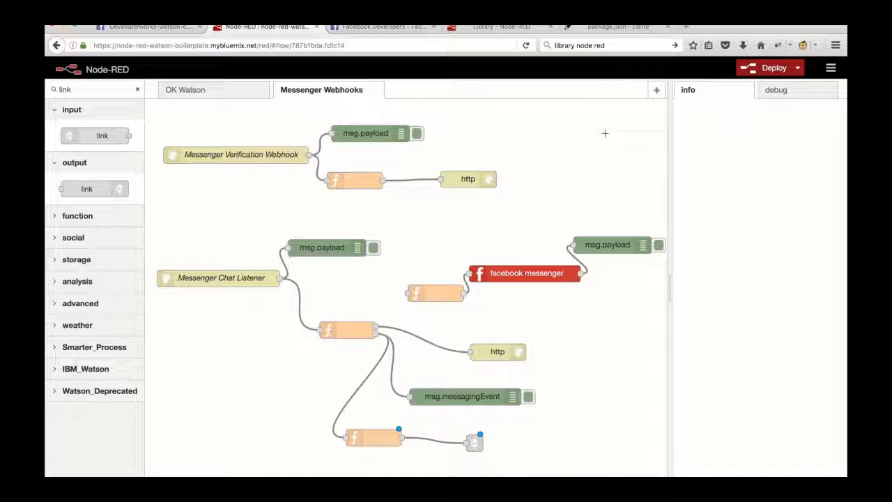
mouse_move(290, 59)
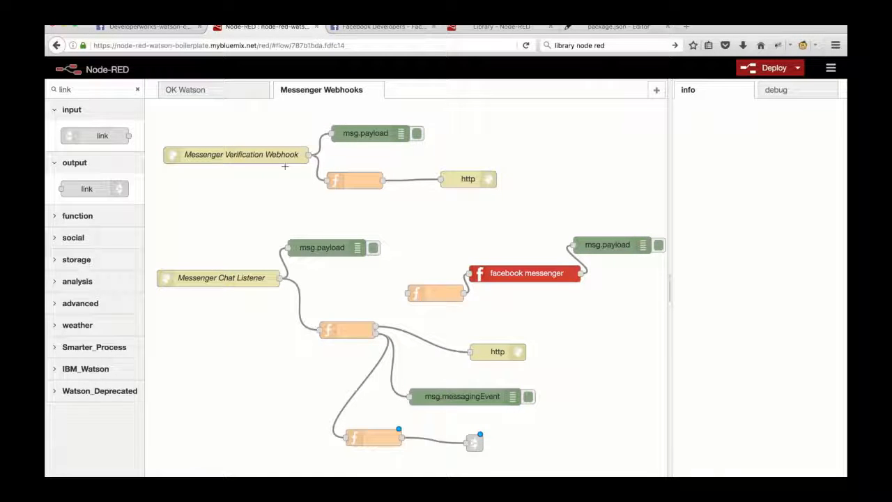
mouse_move(202, 92)
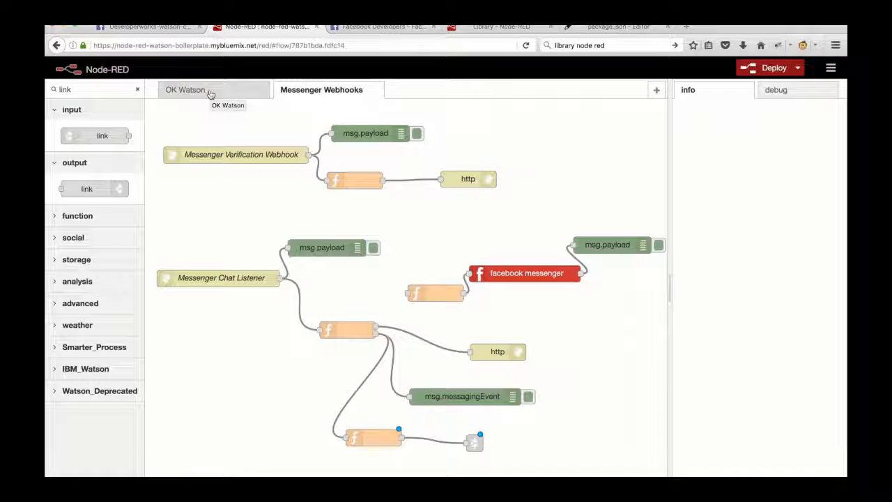
left_click(186, 89)
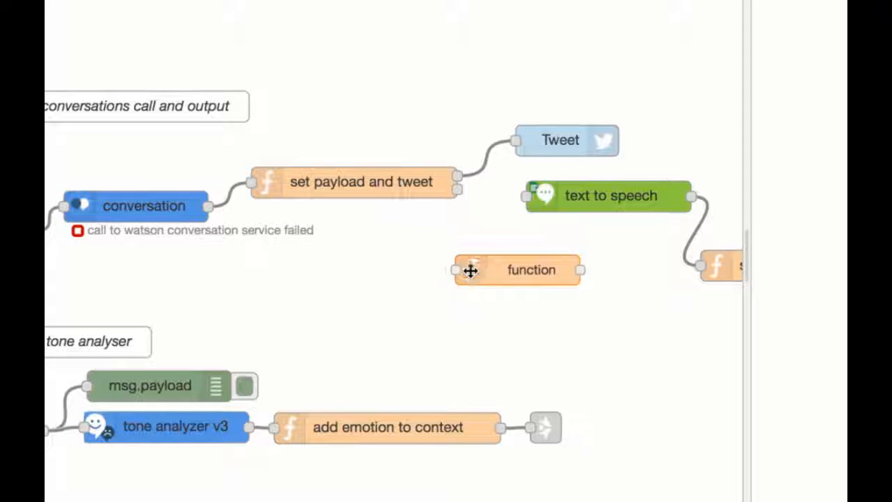
Place the function node, wire it into text to speech, and start editing its code
left_click(518, 271)
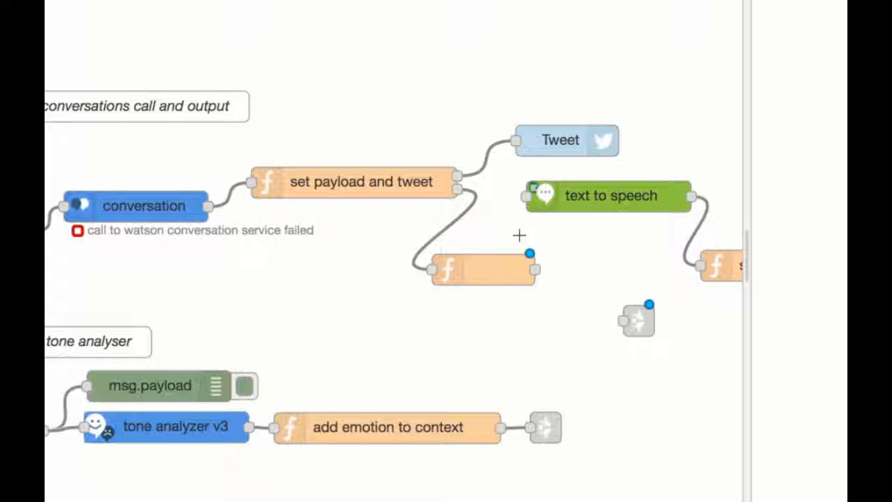
left_click_drag(532, 253, 521, 195)
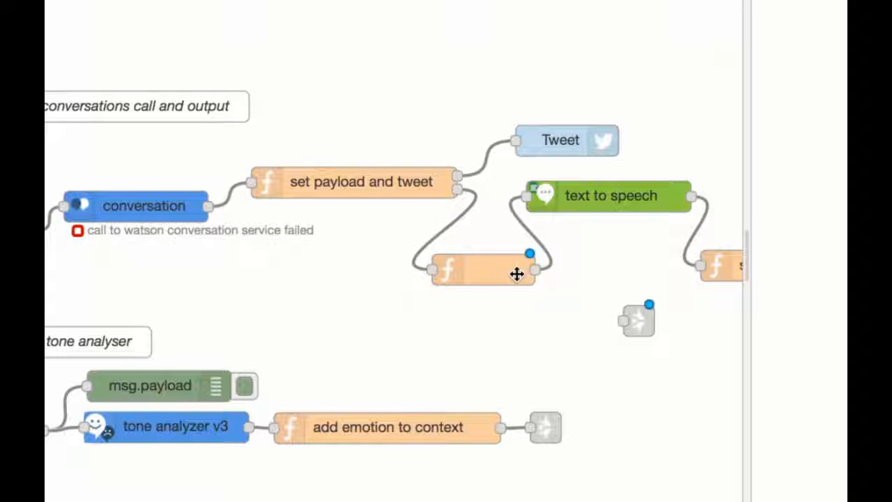
double_click(485, 271)
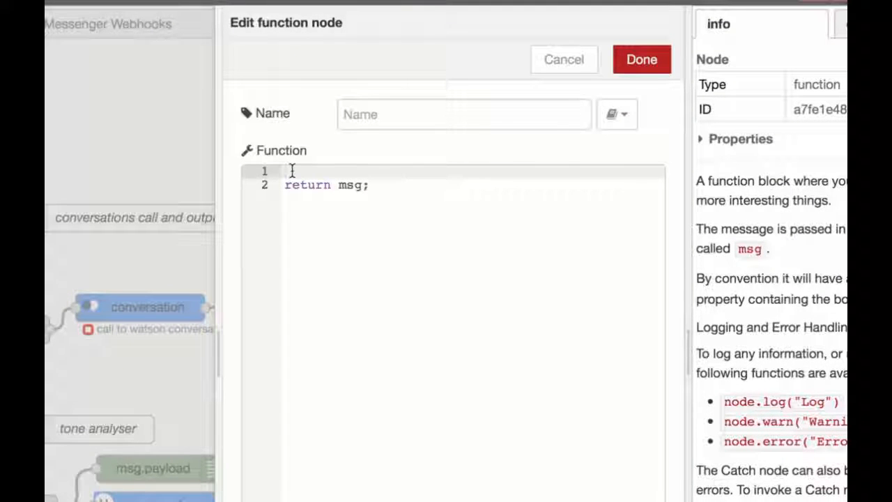
Enter code: if msg.from is Messenger return [msg,msg] else [msg,null], then finish editing
type("if(ms)")
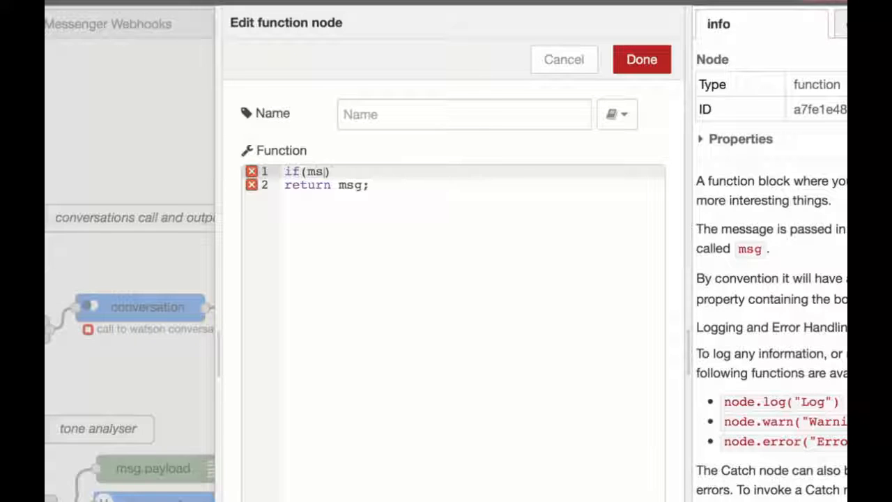
type("g.from")
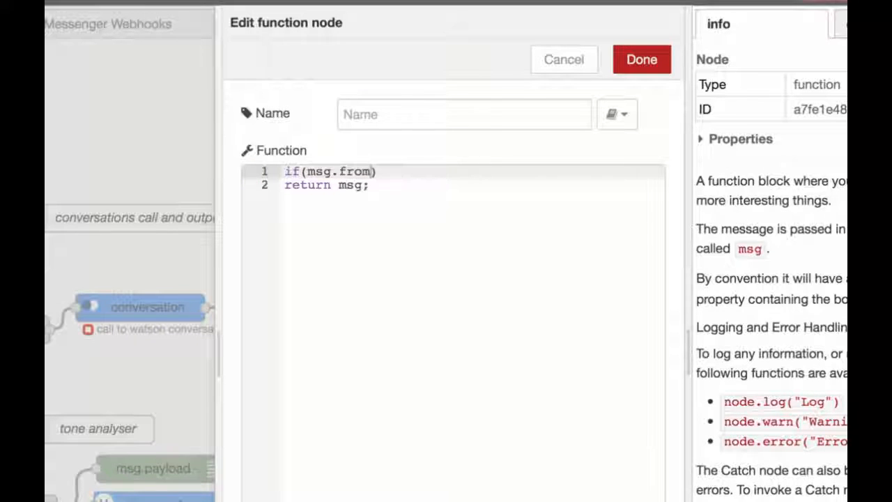
type("Messenger")
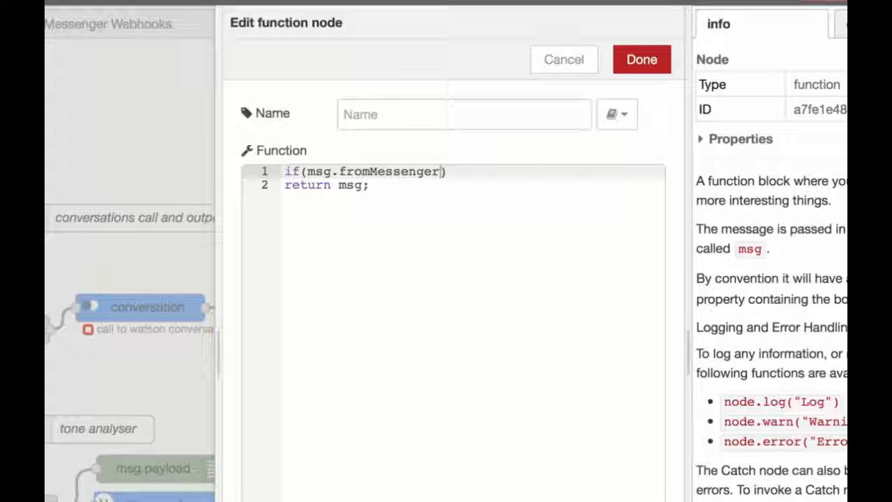
type("{")
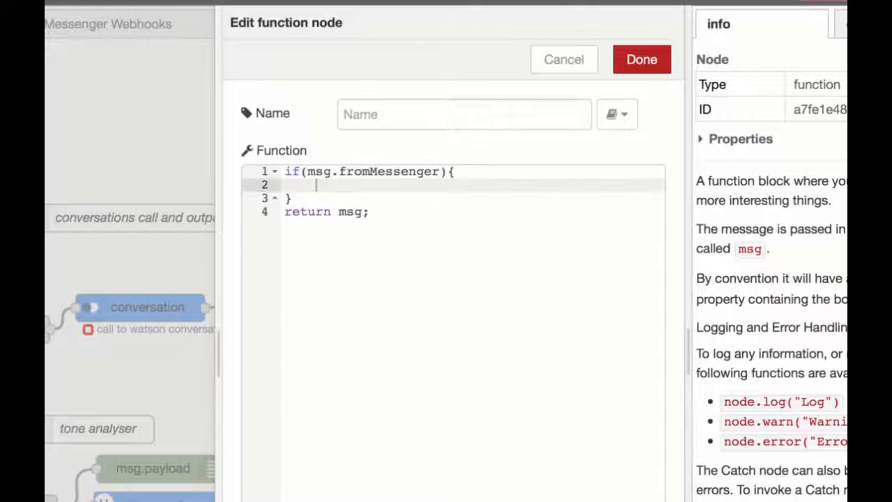
type("retur")
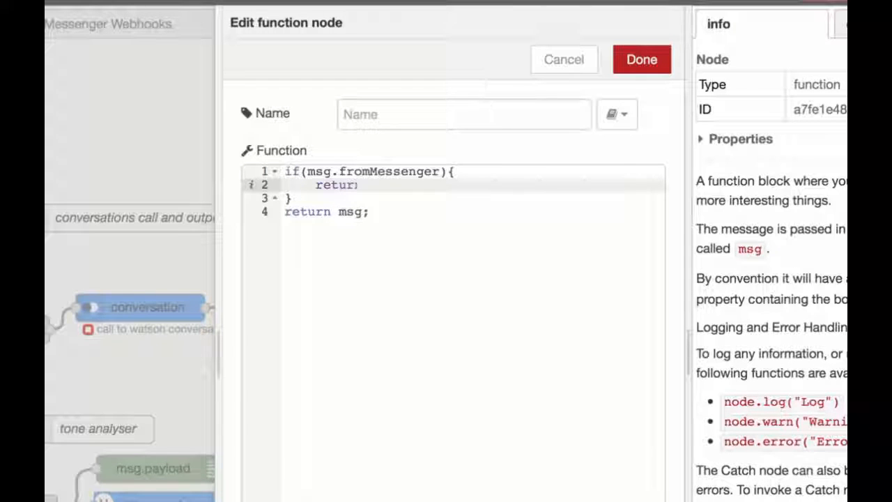
type("n")
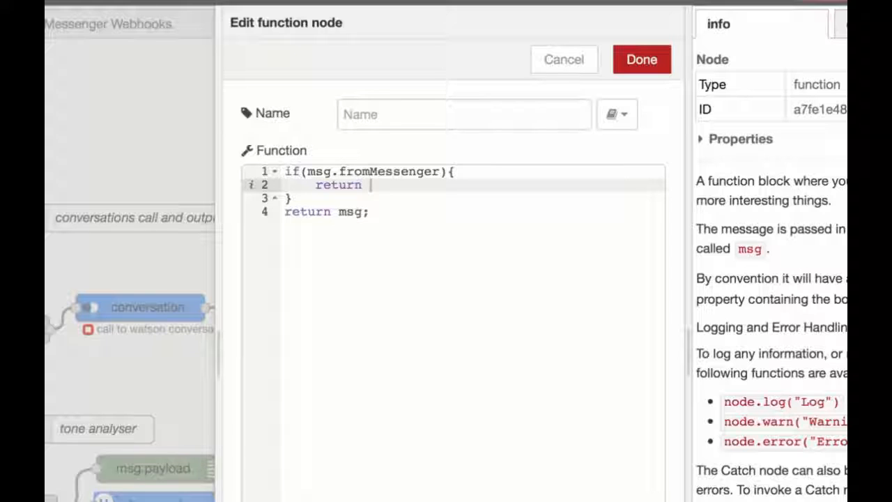
type("[msg,m")
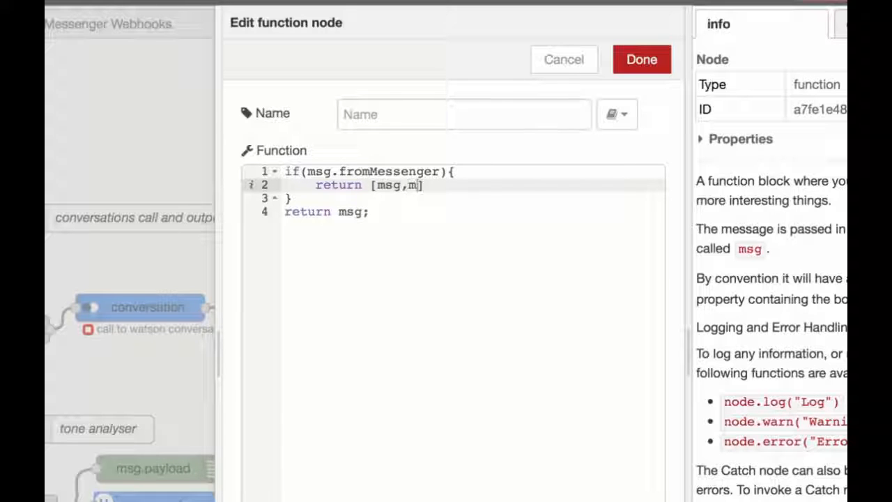
type("sg];")
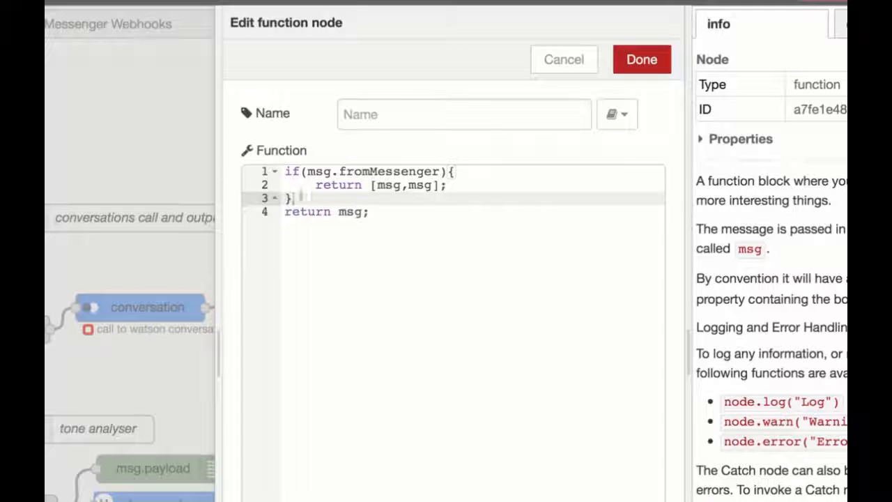
type("else {}")
type("return [")
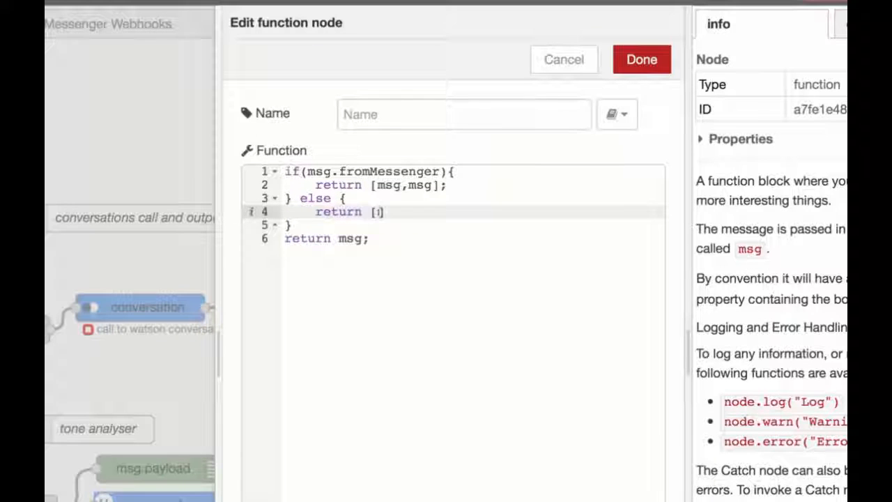
type("msg,null")
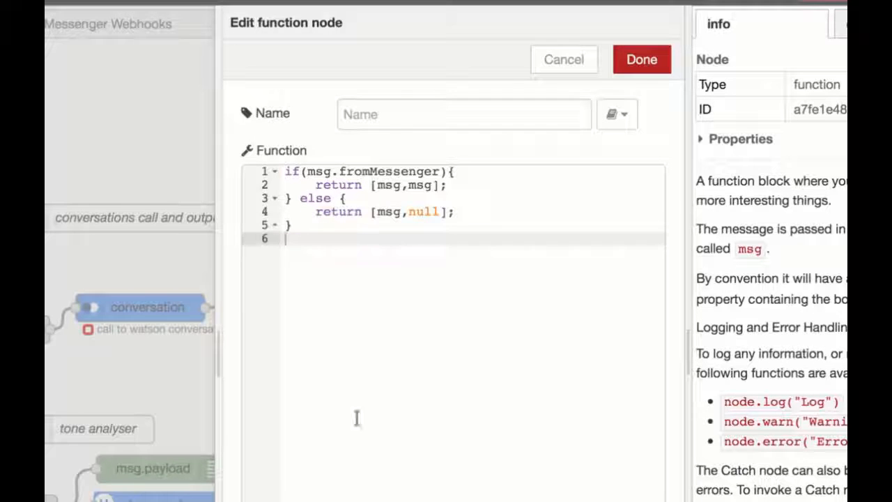
left_click(641, 58)
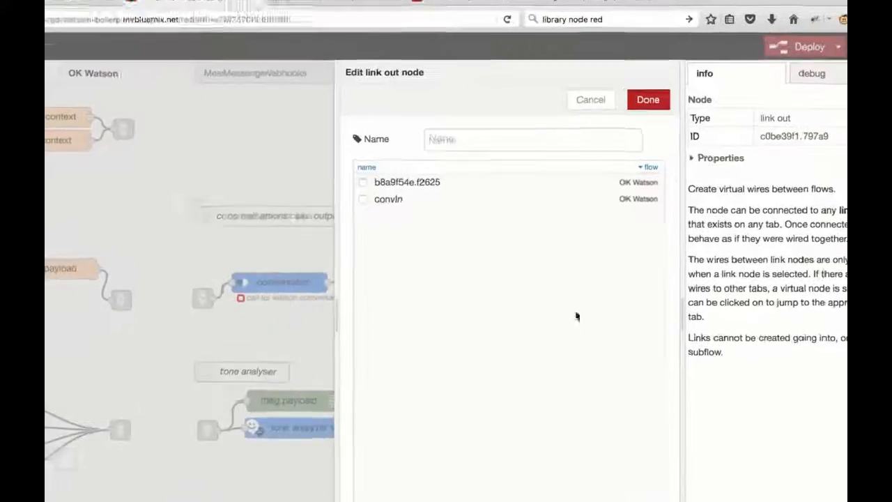
Name the link out node 'conversation out for Messenger' and return to the Messenger Webhooks flow
type("conversation out for Messenger")
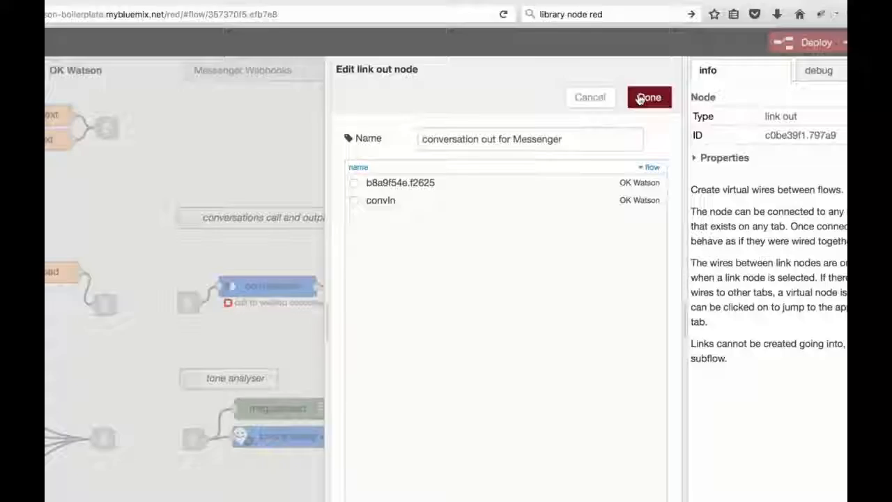
left_click(648, 97)
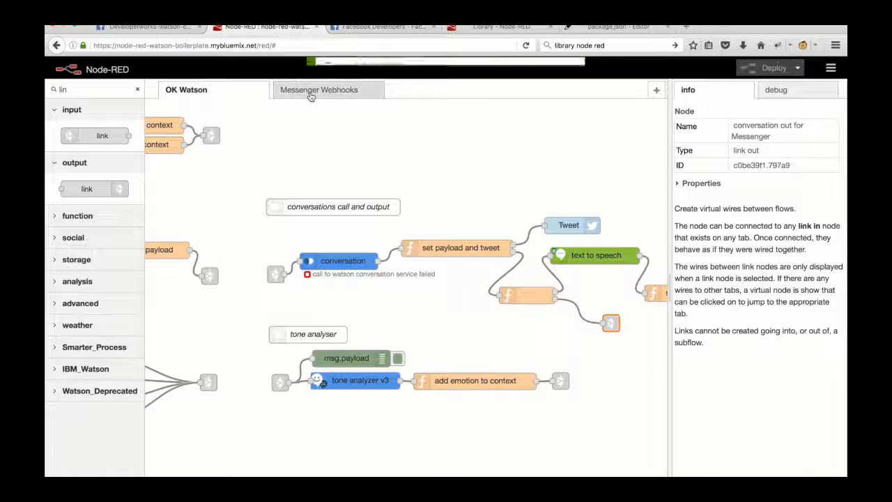
left_click(320, 89)
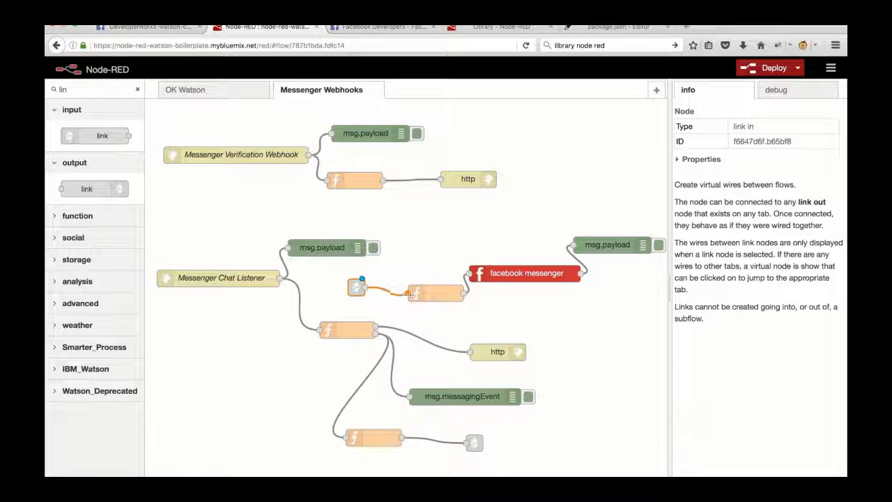
Set the link in node to 'conversation out for Messenger' and deploy the flows
double_click(357, 287)
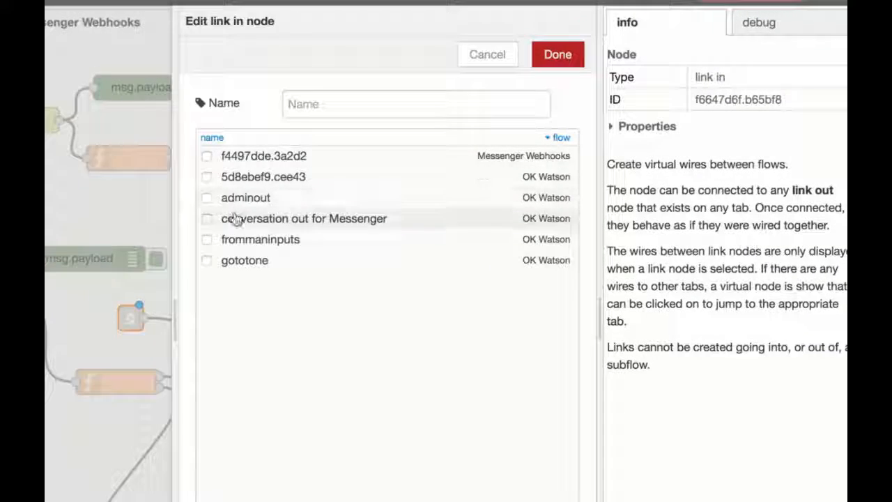
left_click(206, 218)
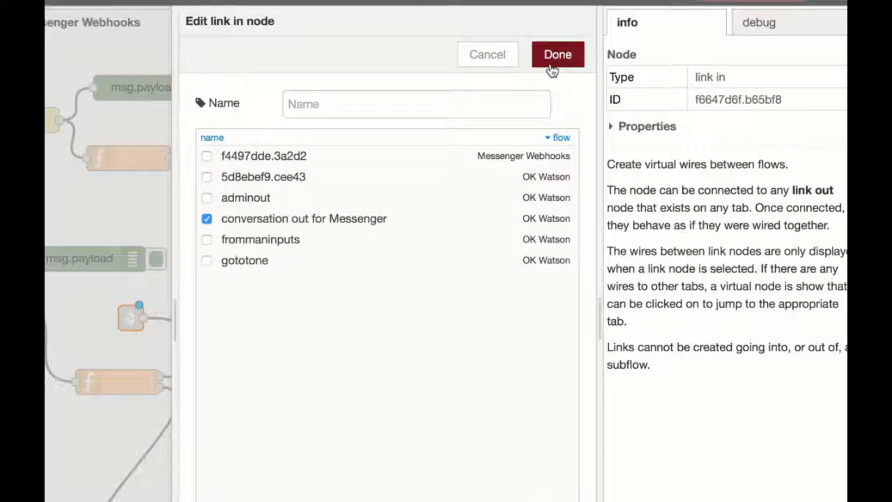
left_click(558, 55)
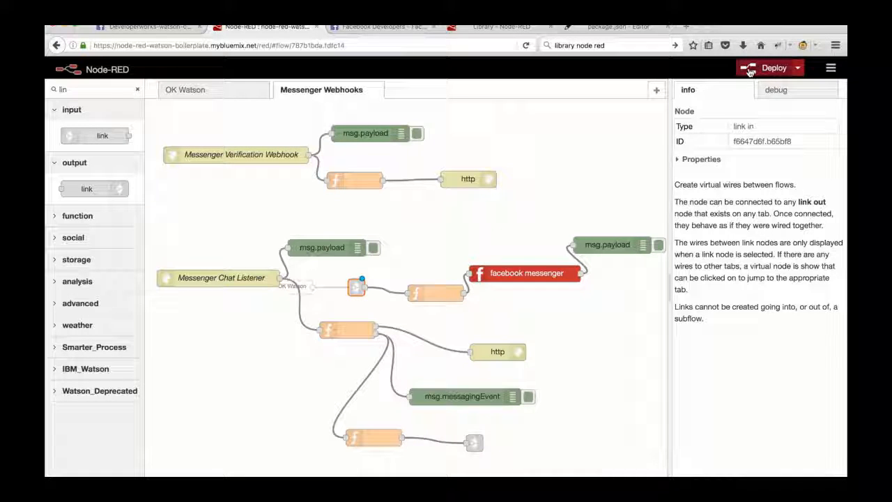
left_click(769, 67)
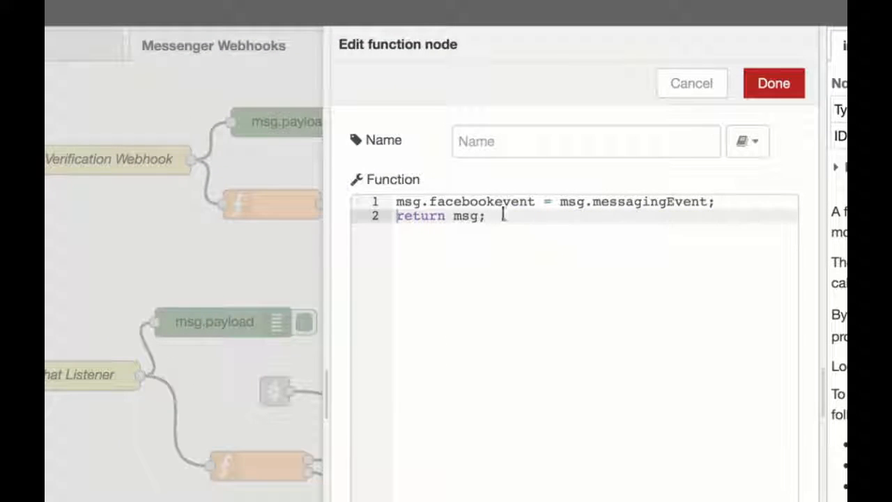
left_click(772, 84)
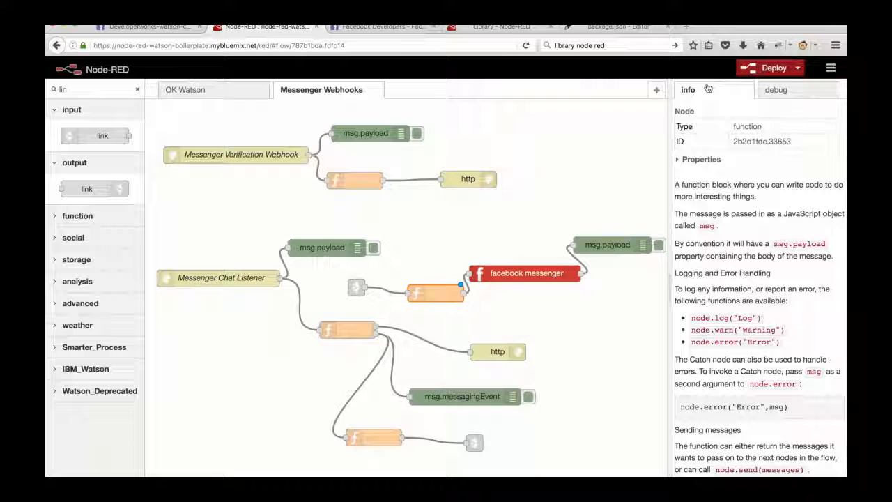
left_click(773, 67)
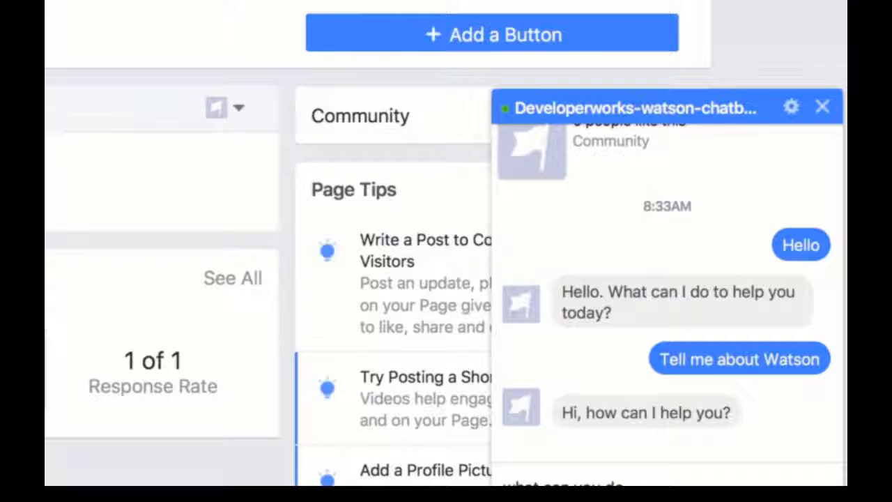
Scroll the Messenger conversation to read the Watson bot's replies
scroll("down", 3)
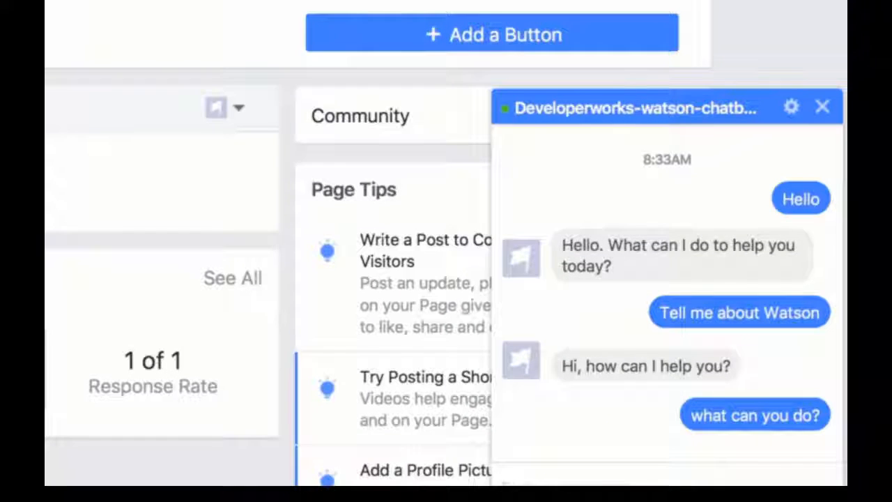